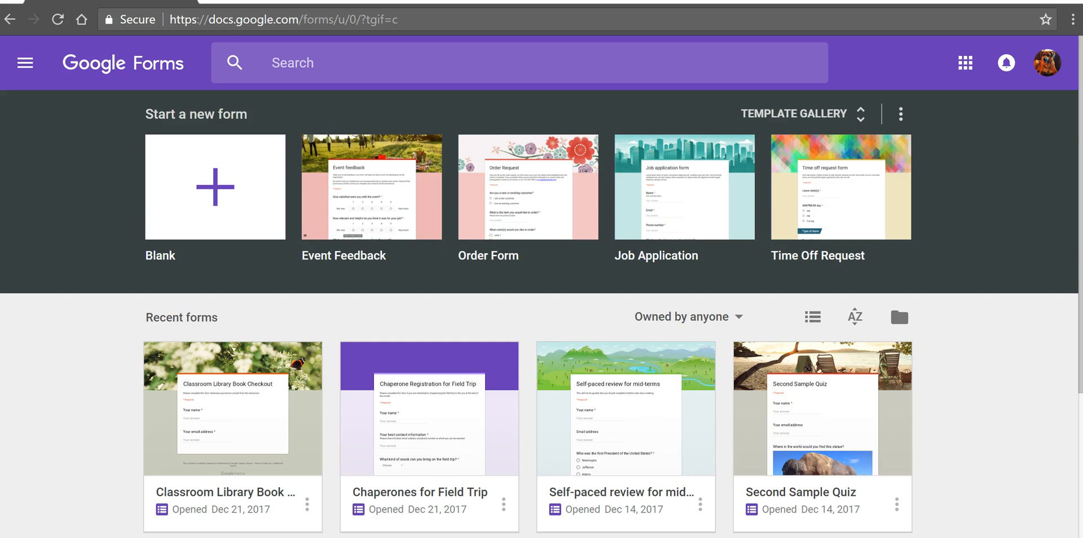
Create a blank form titled 'Sample Quiz #9'
left_click(214, 187)
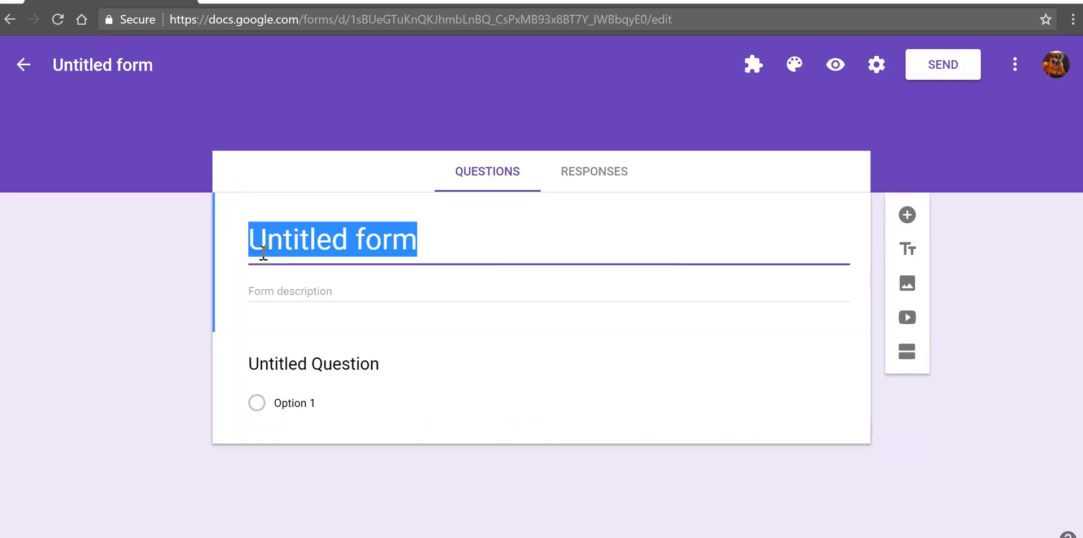
type("Sam")
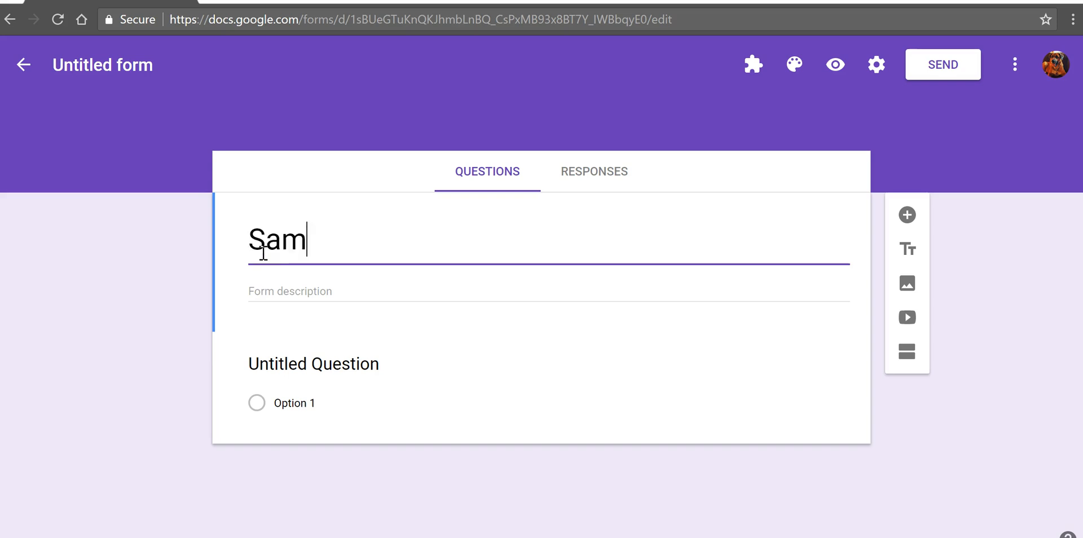
type("ple Quiz")
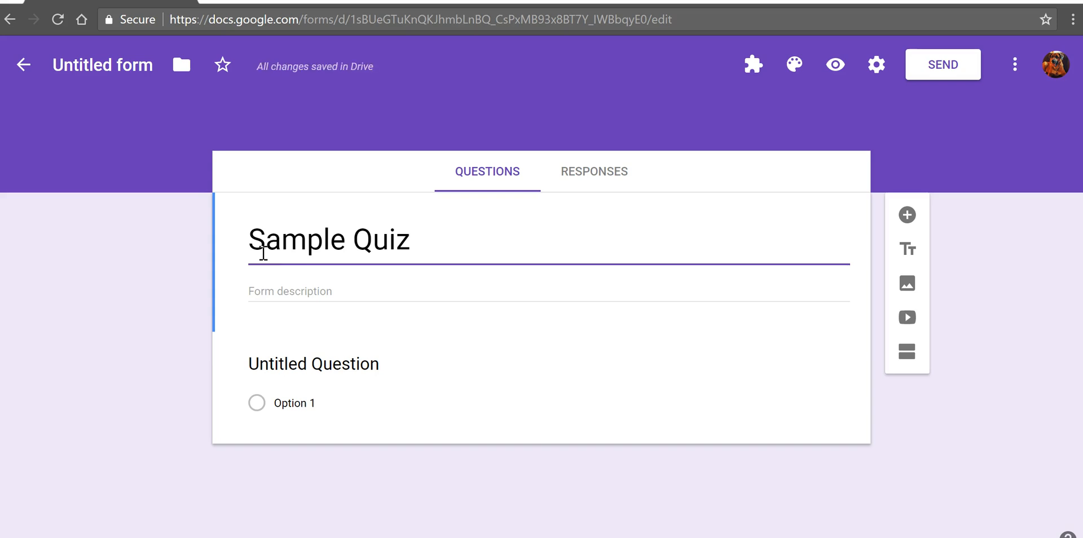
type("#9")
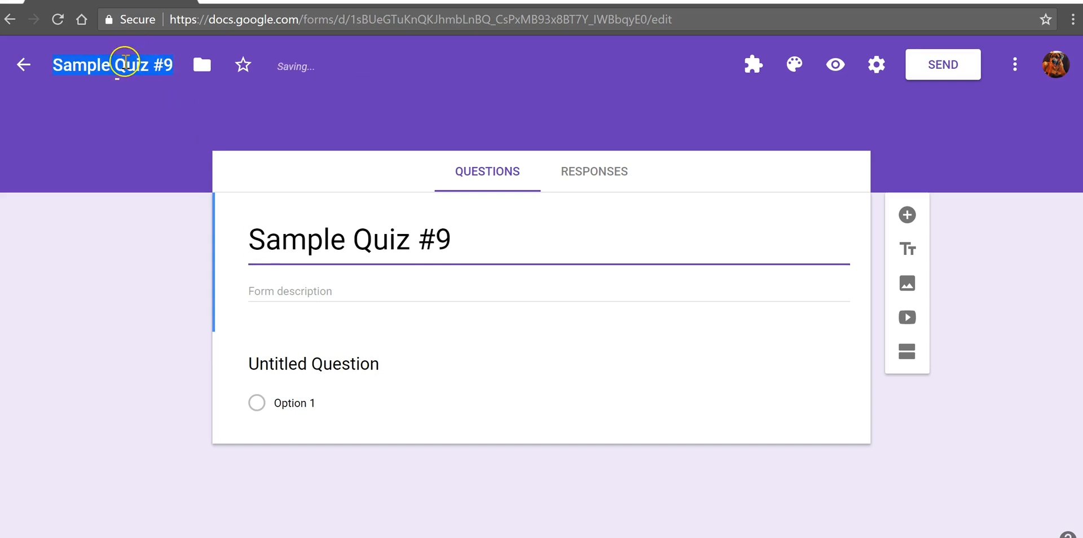
mouse_move(623, 340)
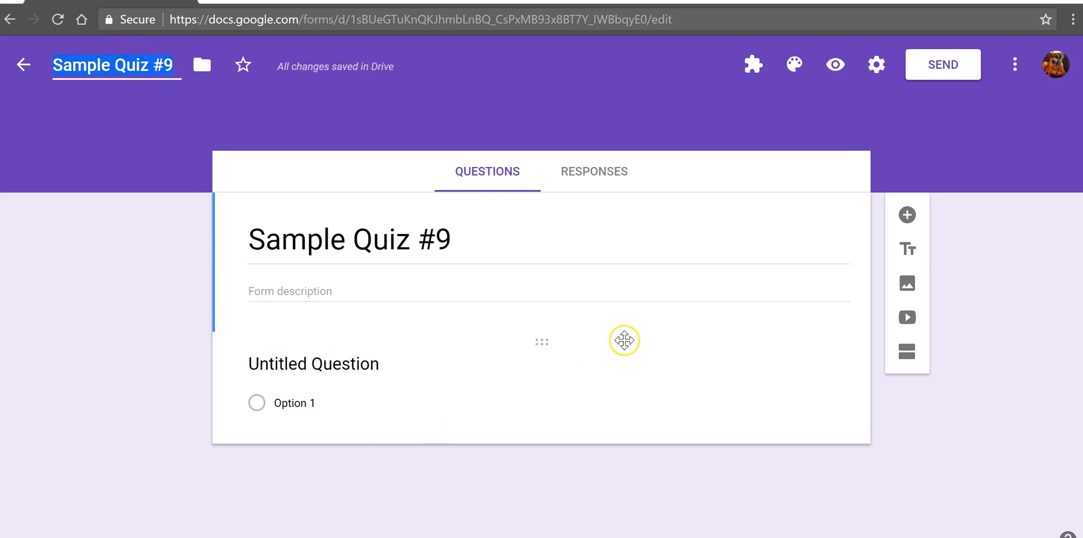
mouse_move(875, 64)
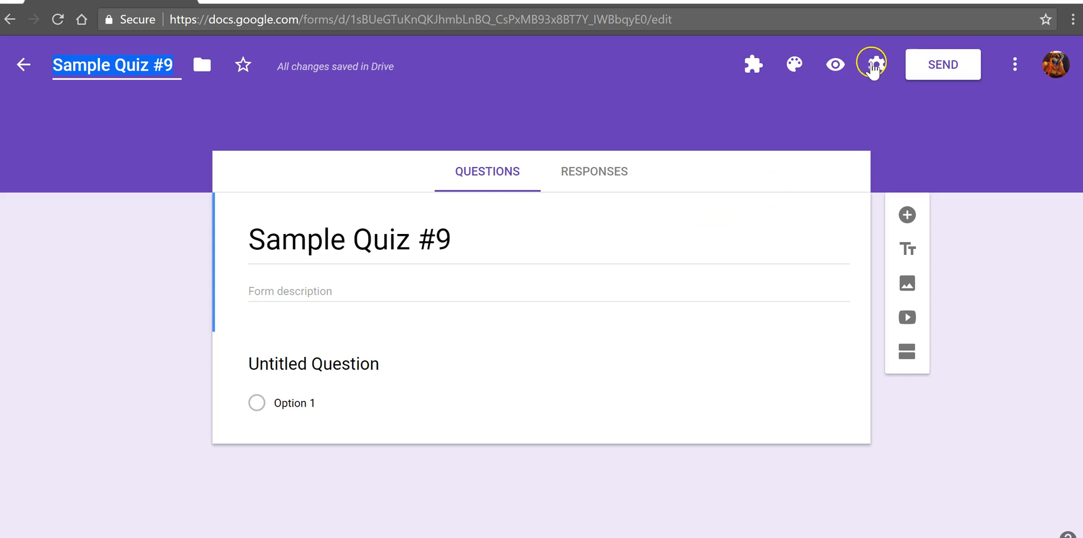
In General settings, enable 'Collect email addresses' and 'Limit to 1 response'
left_click(873, 64)
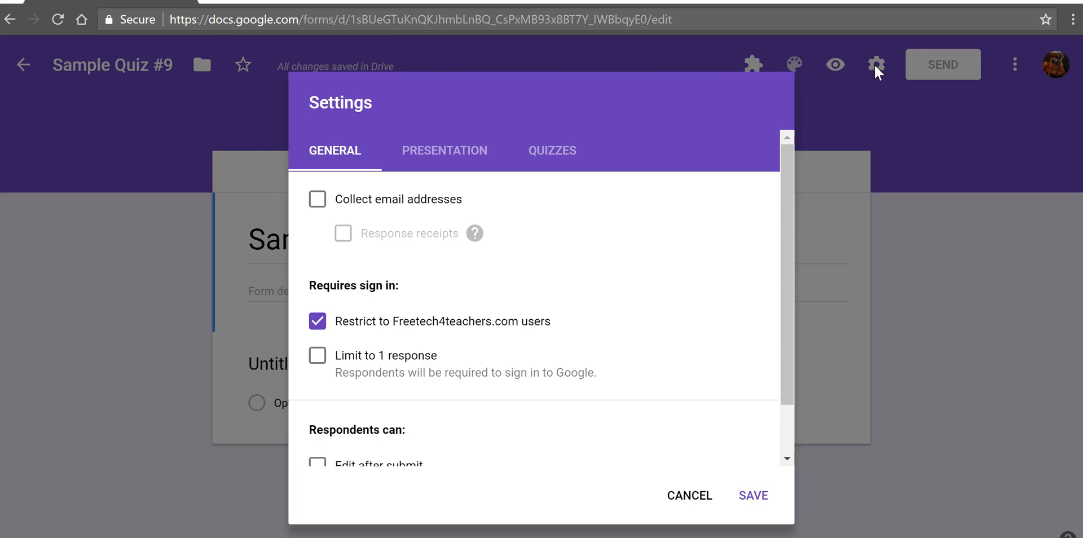
mouse_move(680, 302)
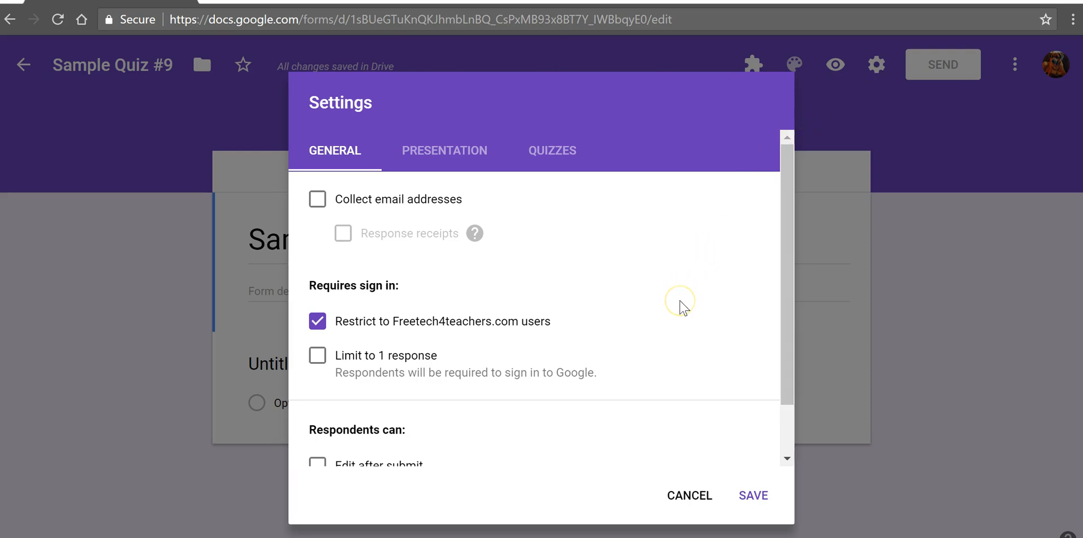
mouse_move(413, 305)
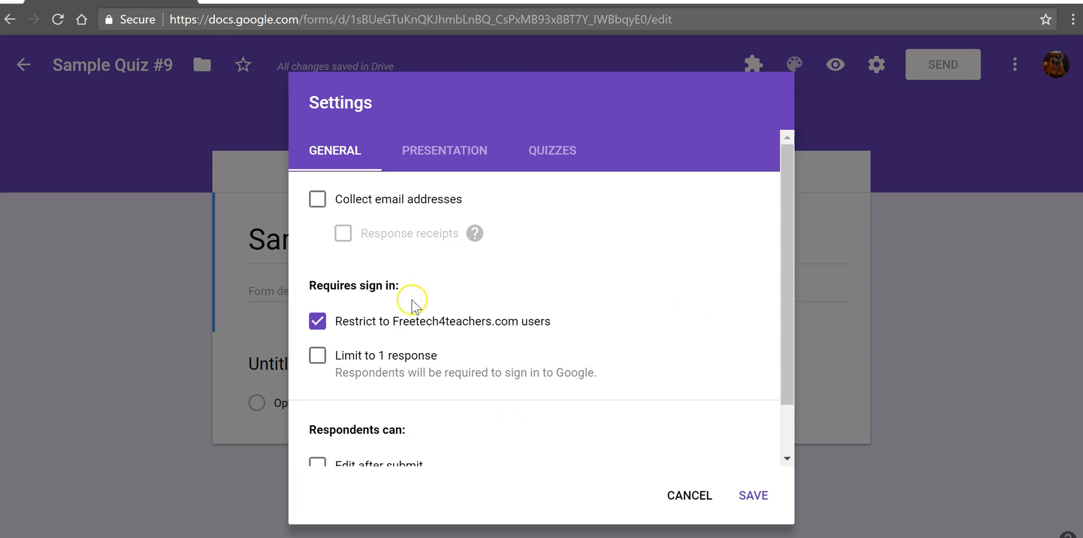
left_click(317, 200)
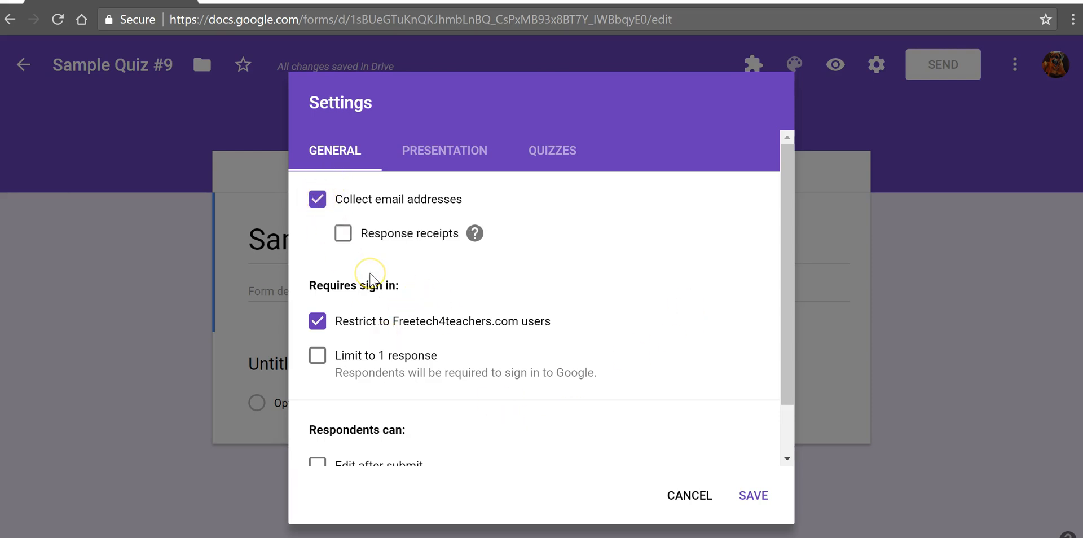
mouse_move(552, 151)
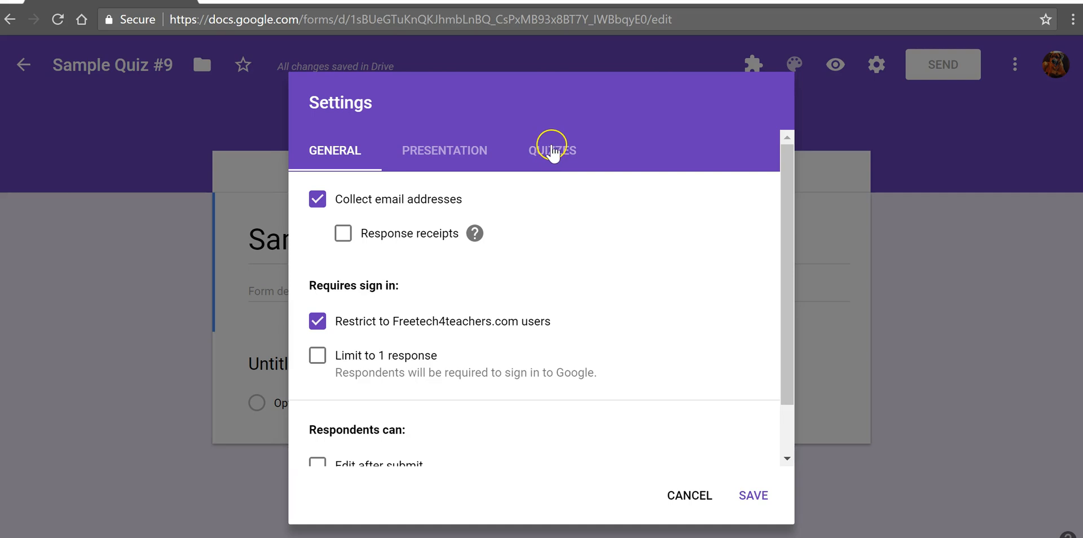
mouse_move(219, 412)
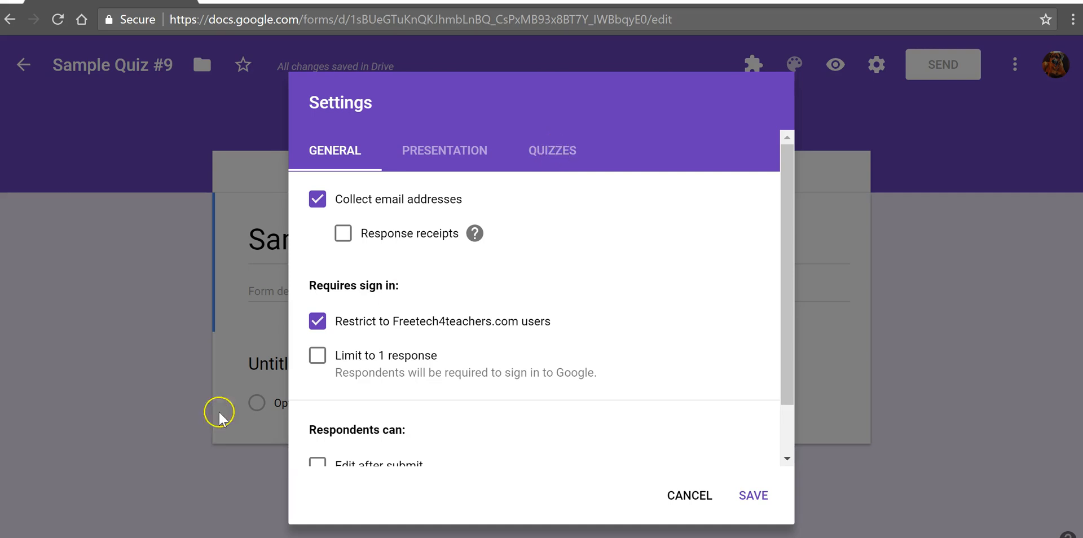
left_click(317, 355)
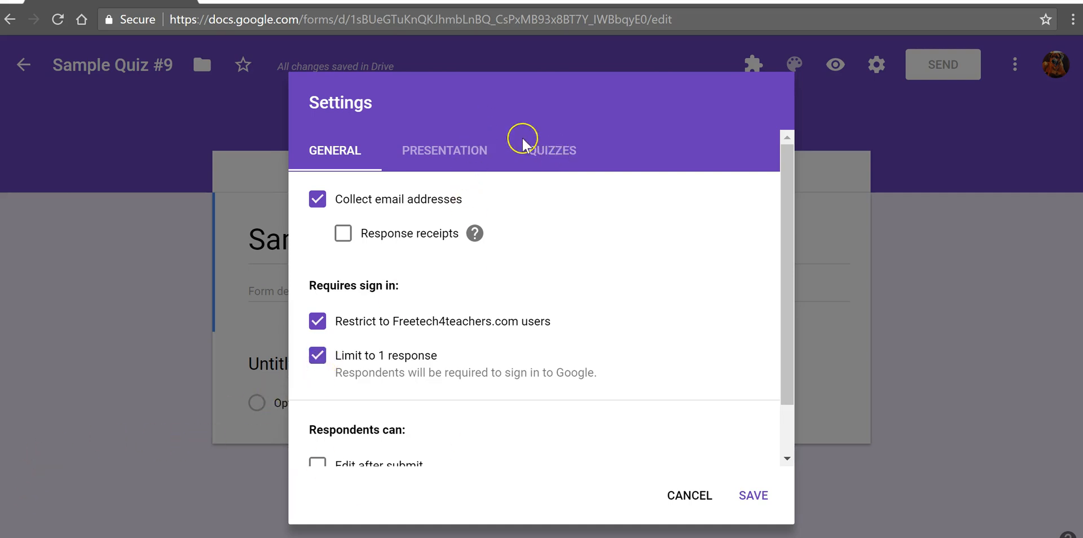
Enable 'Make this a quiz' with grades released immediately after submission, and save the settings
left_click(553, 150)
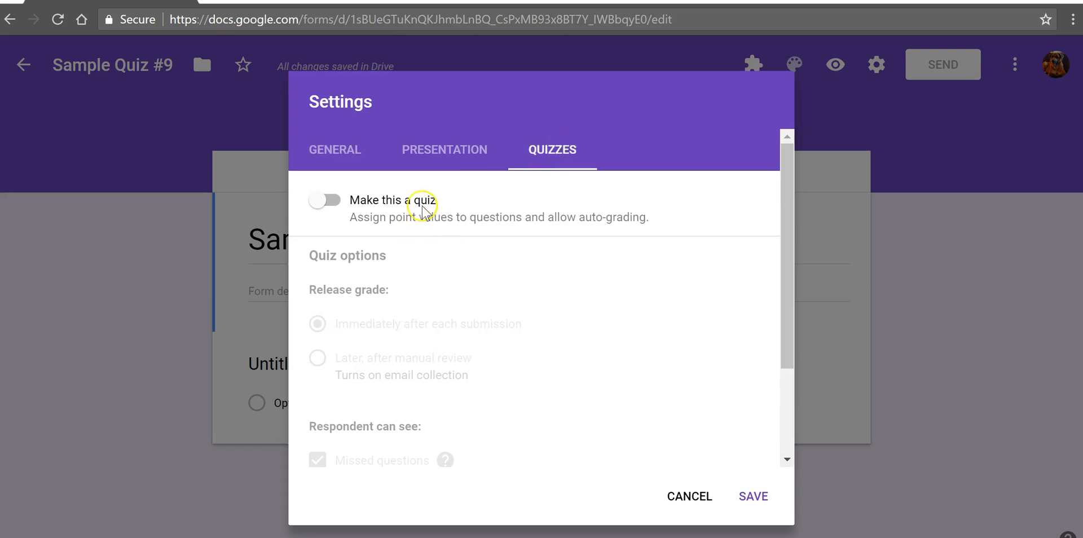
left_click(323, 200)
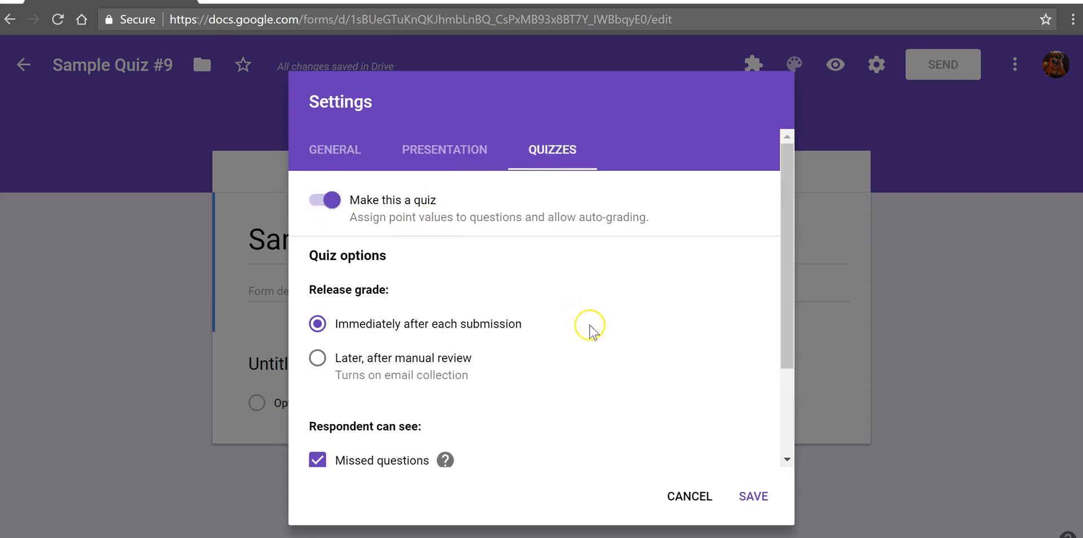
scroll("down", 3)
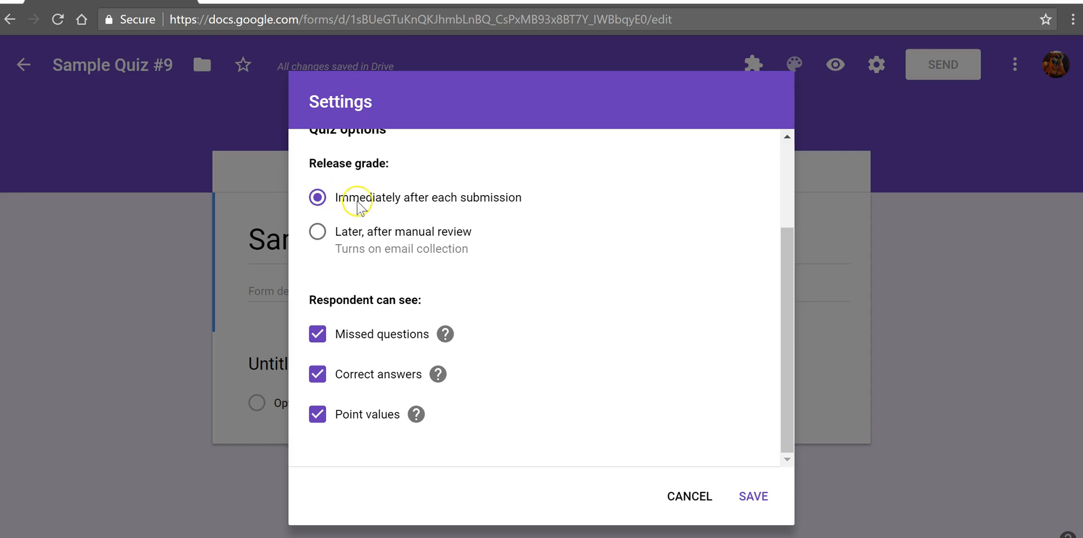
mouse_move(470, 201)
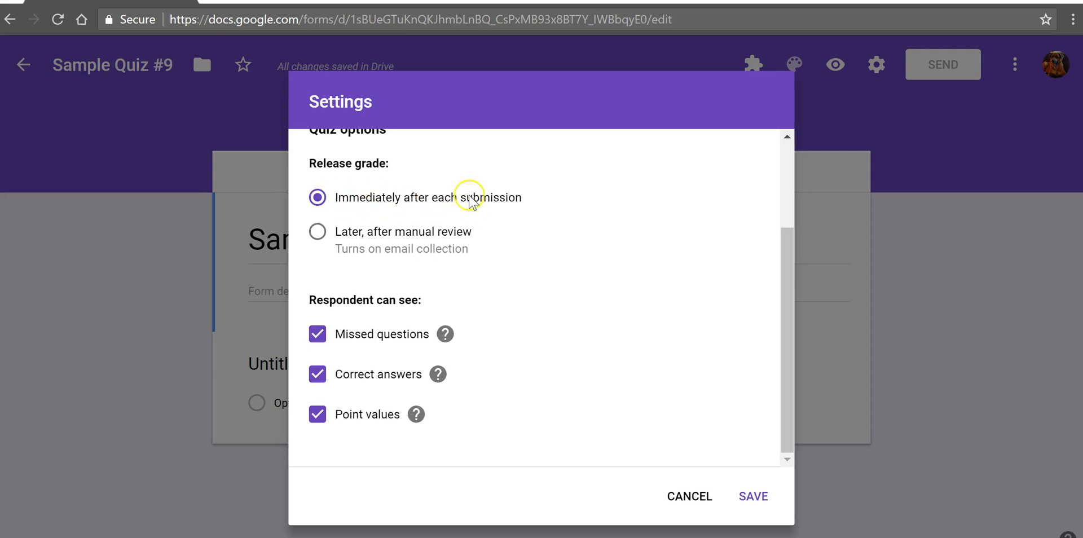
mouse_move(333, 346)
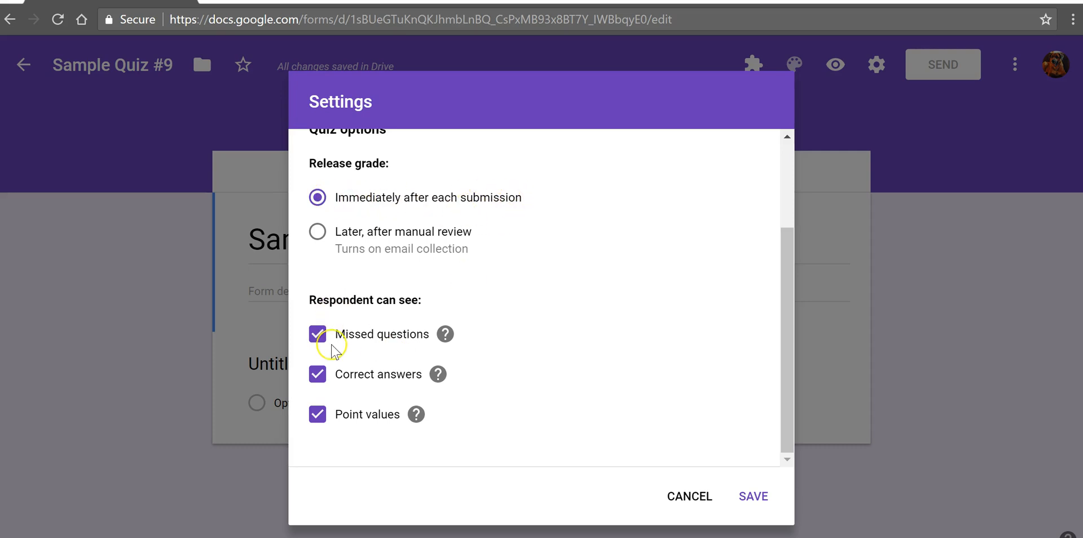
mouse_move(349, 377)
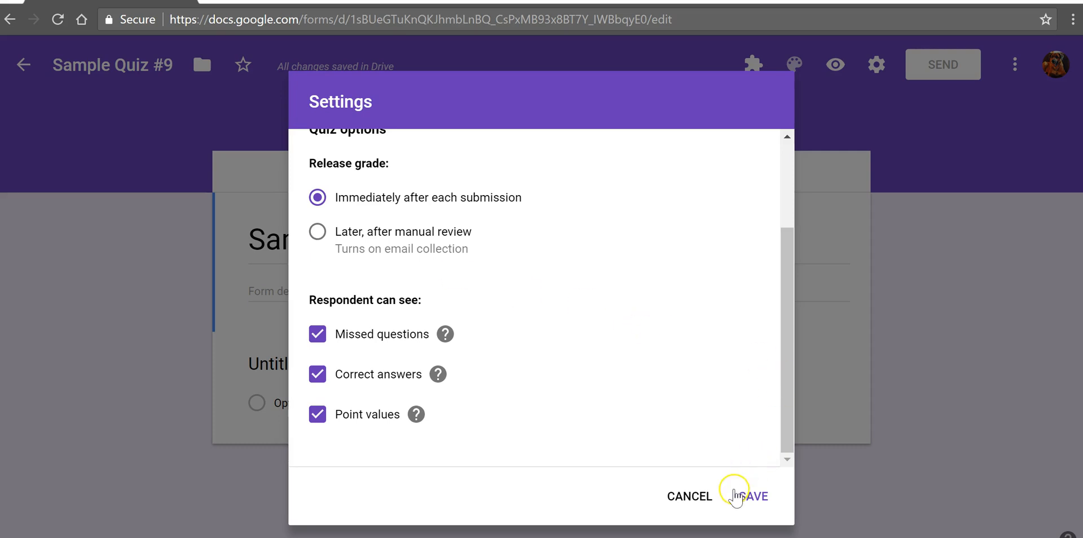
left_click(750, 495)
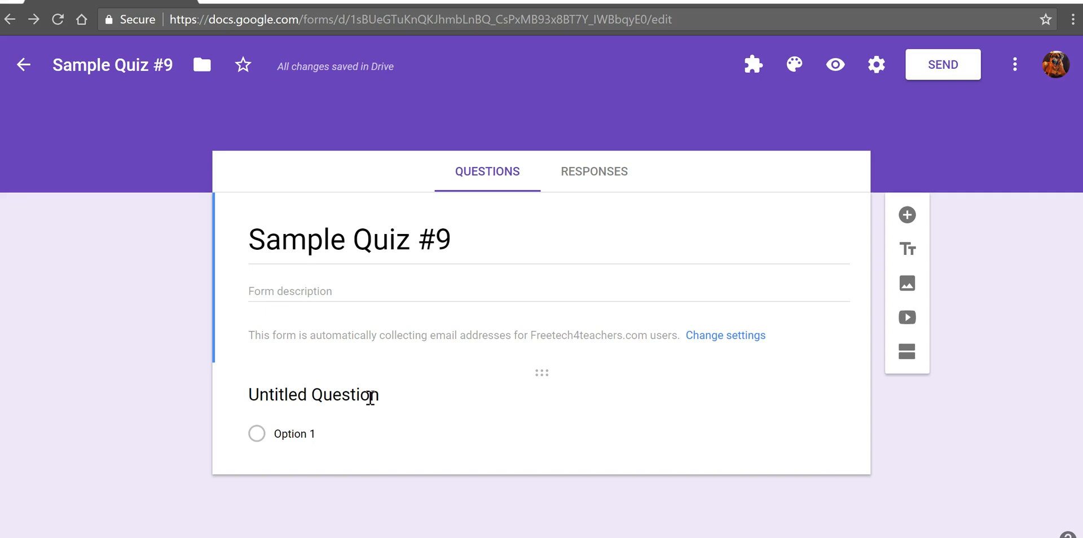
Title the first question 'Who was the first president of the United States?'
left_click(315, 395)
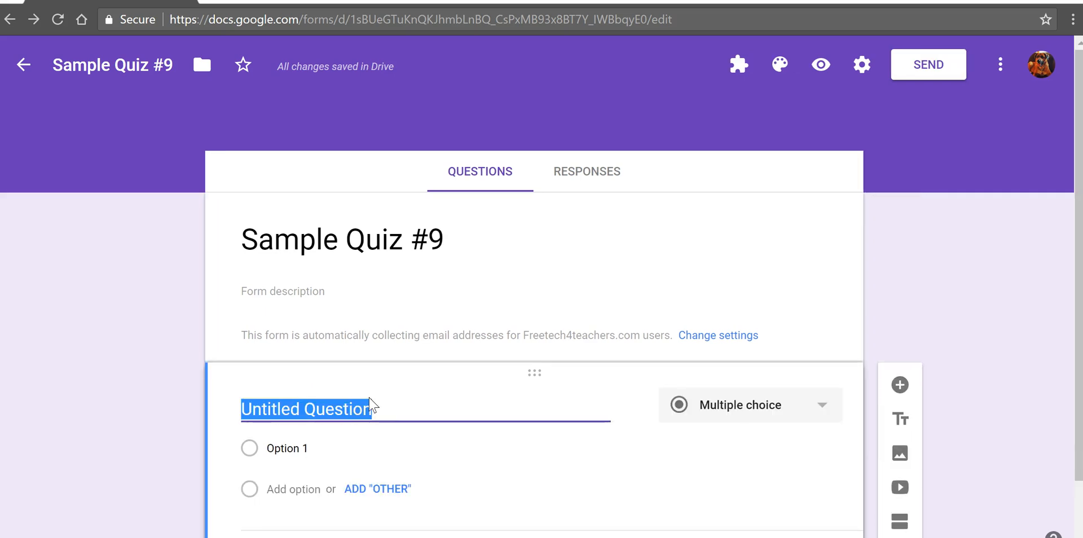
scroll("down", 3)
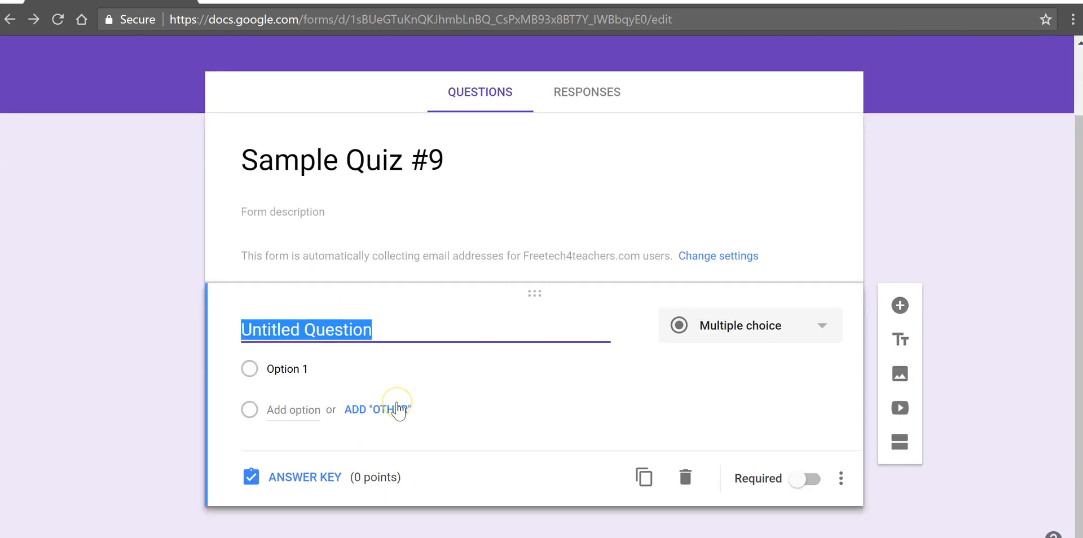
type("Wh")
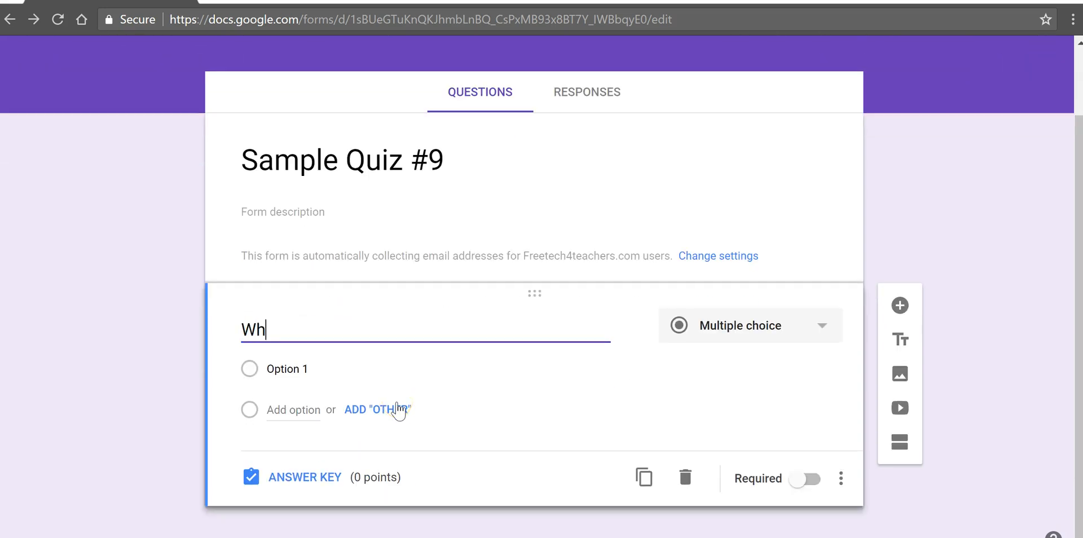
type("o was the first")
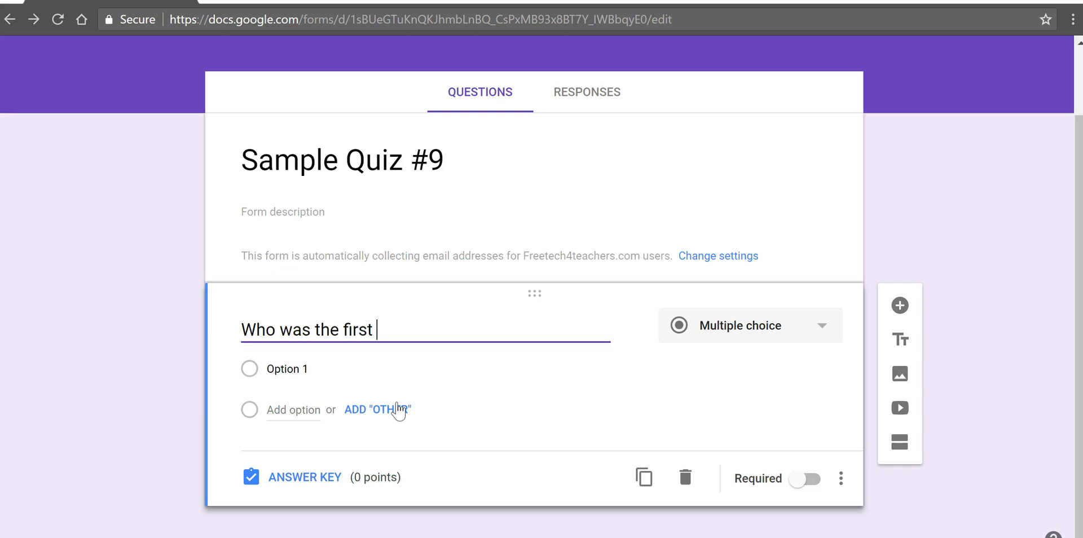
type("president")
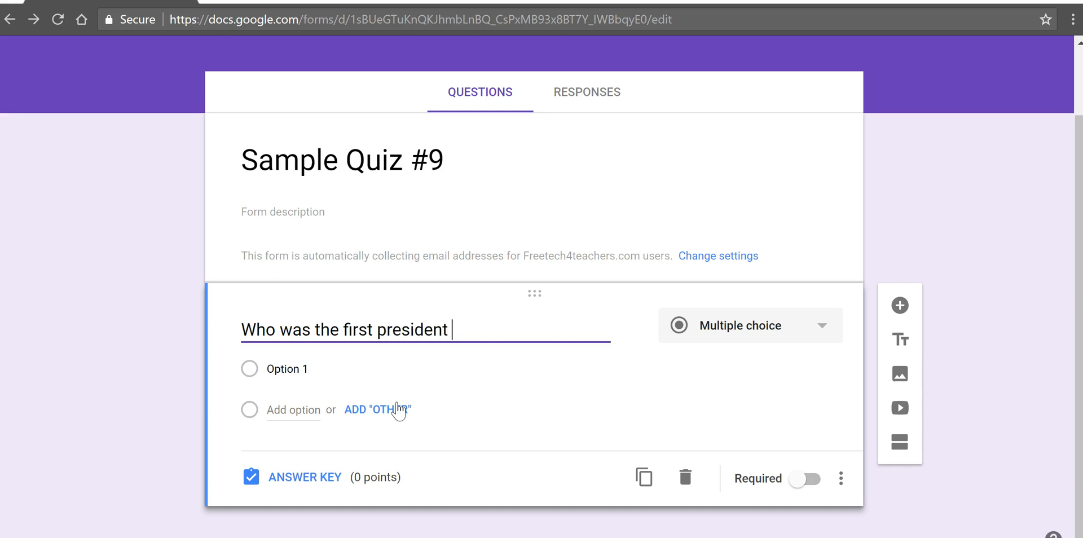
type("of the U.")
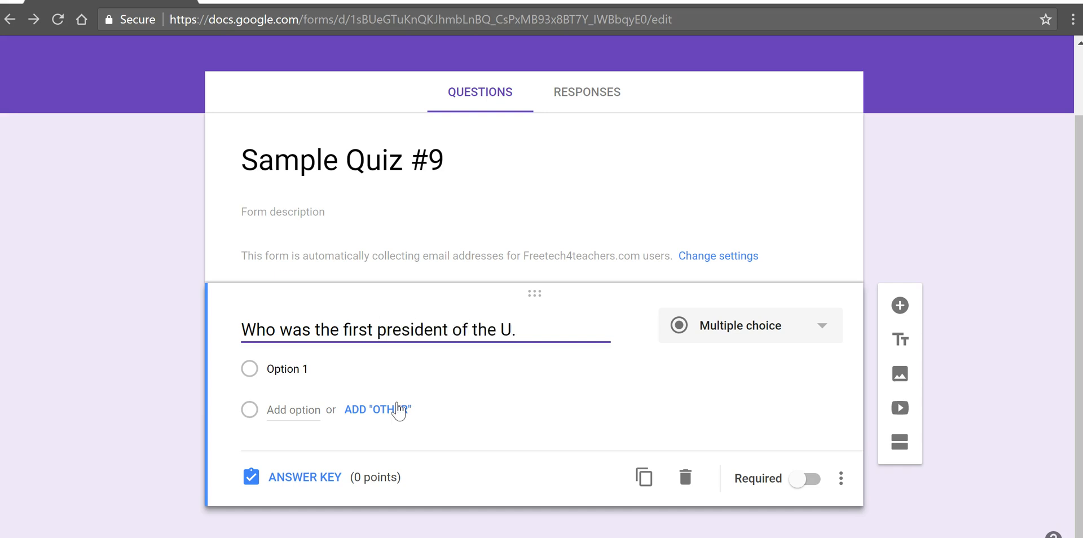
type("nited Stat")
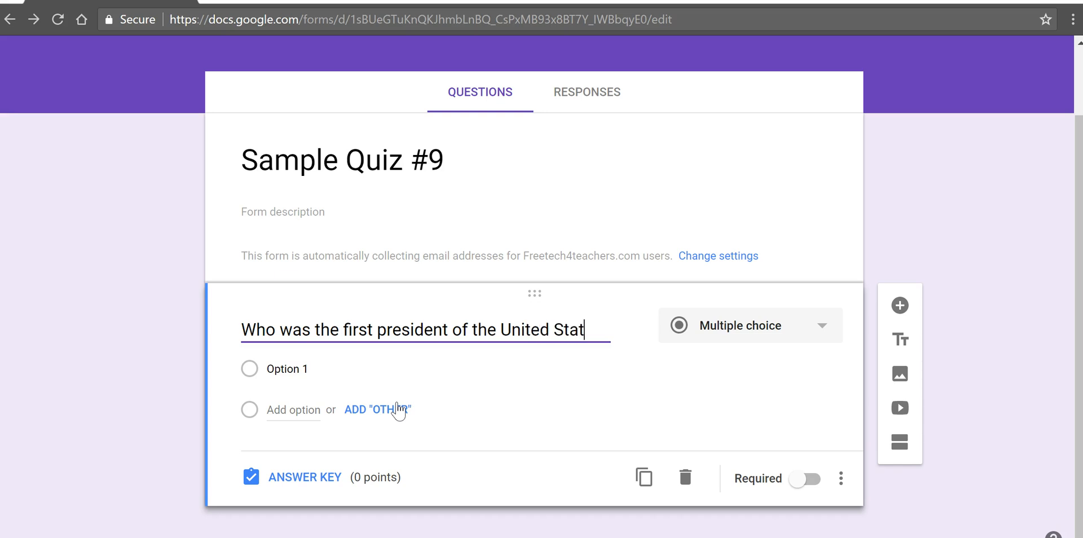
Give the question the choices Jefferson, Lincoln and Washington
left_click(287, 368)
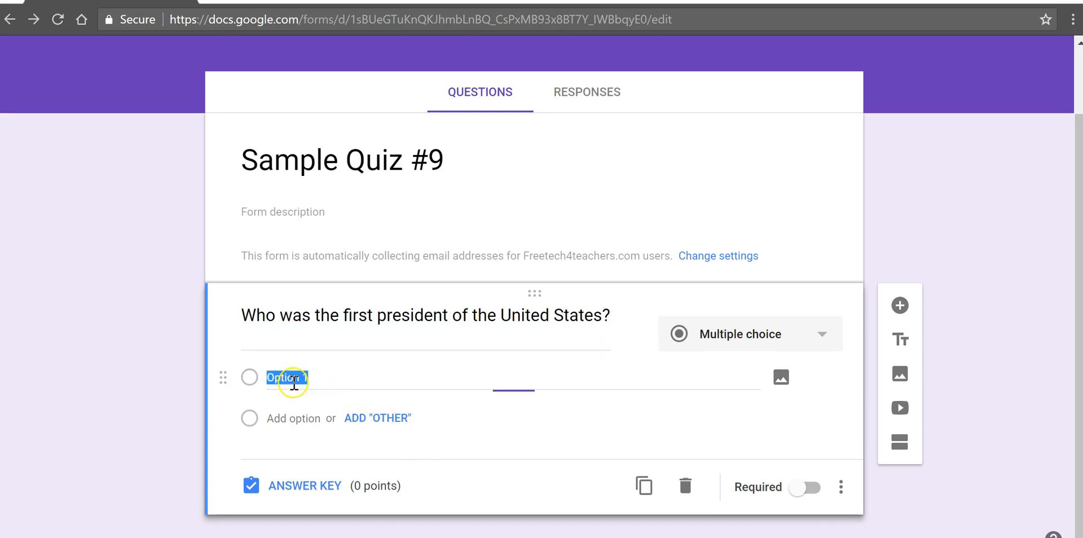
type("Jefferso")
left_click(514, 419)
type("Li")
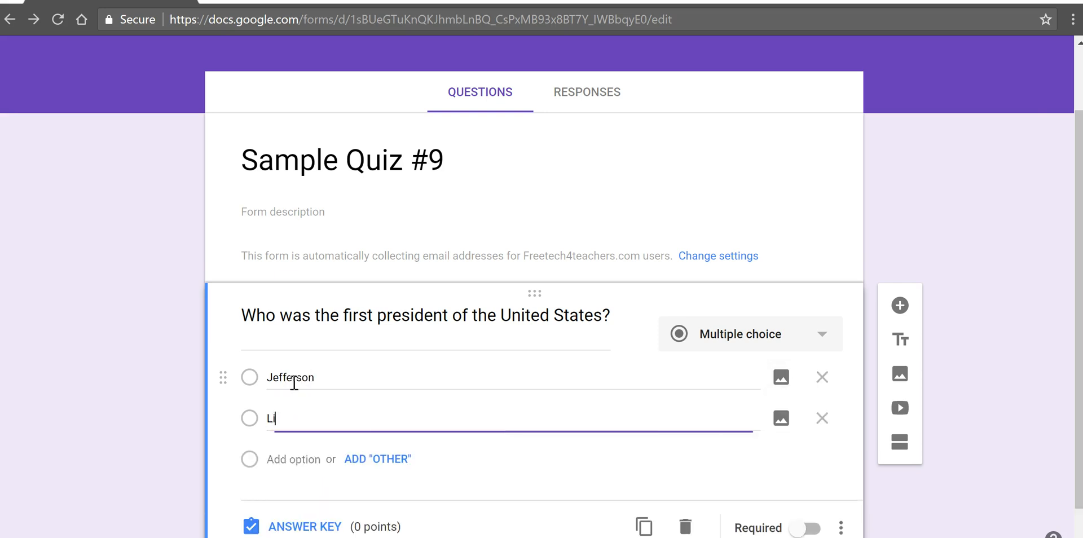
type("ncoln")
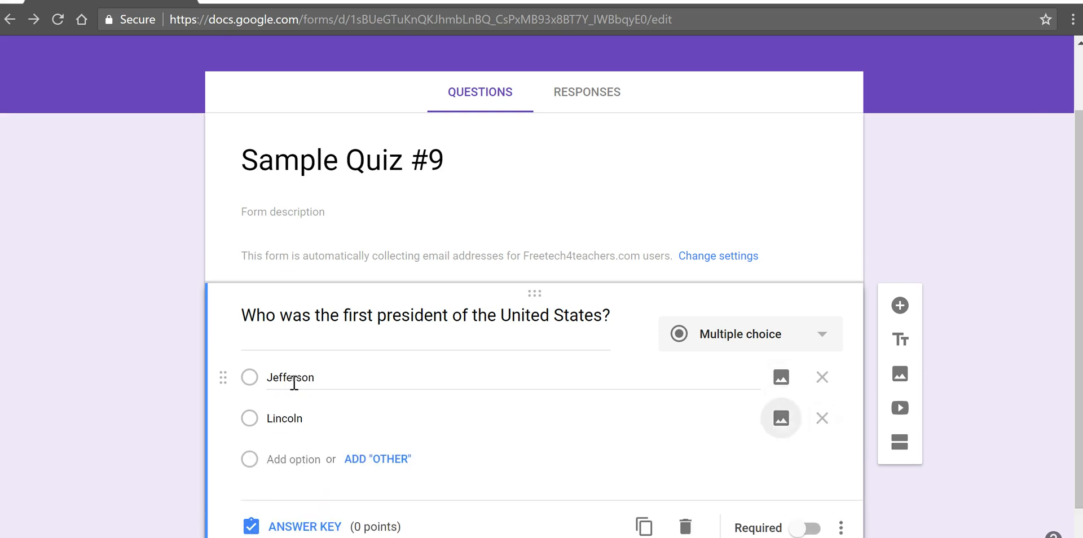
type("Was")
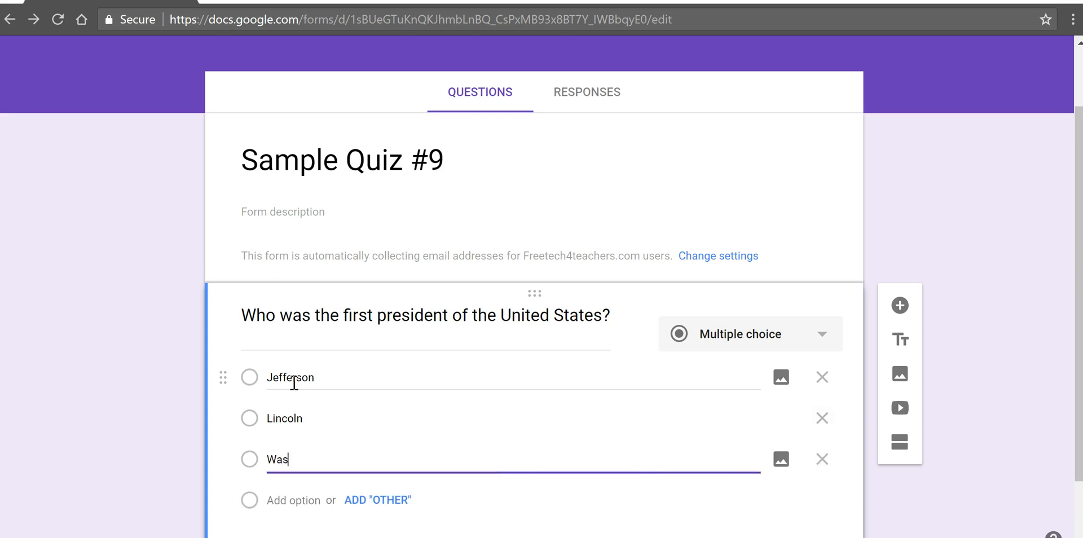
type("hington")
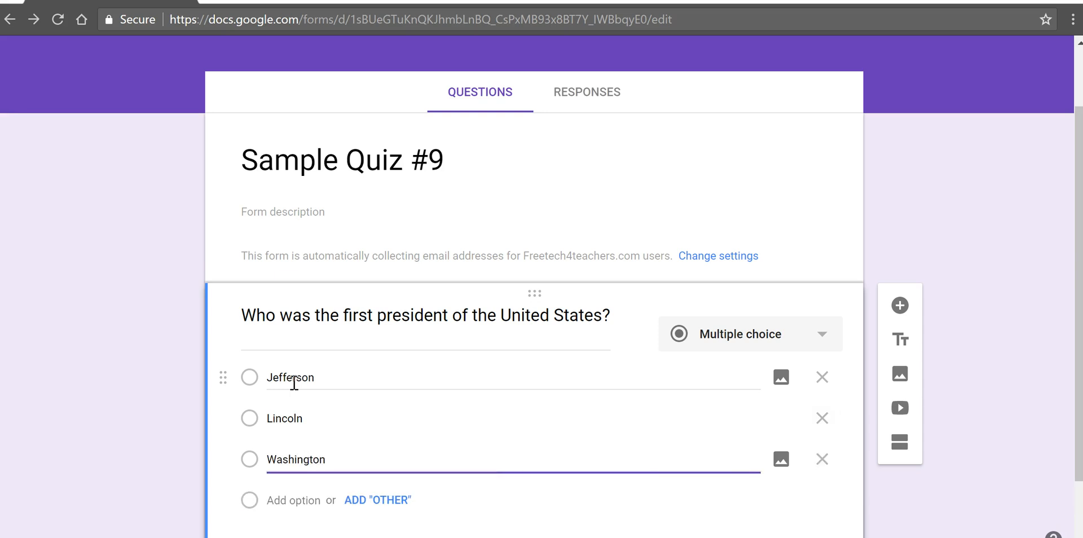
scroll("down", 3)
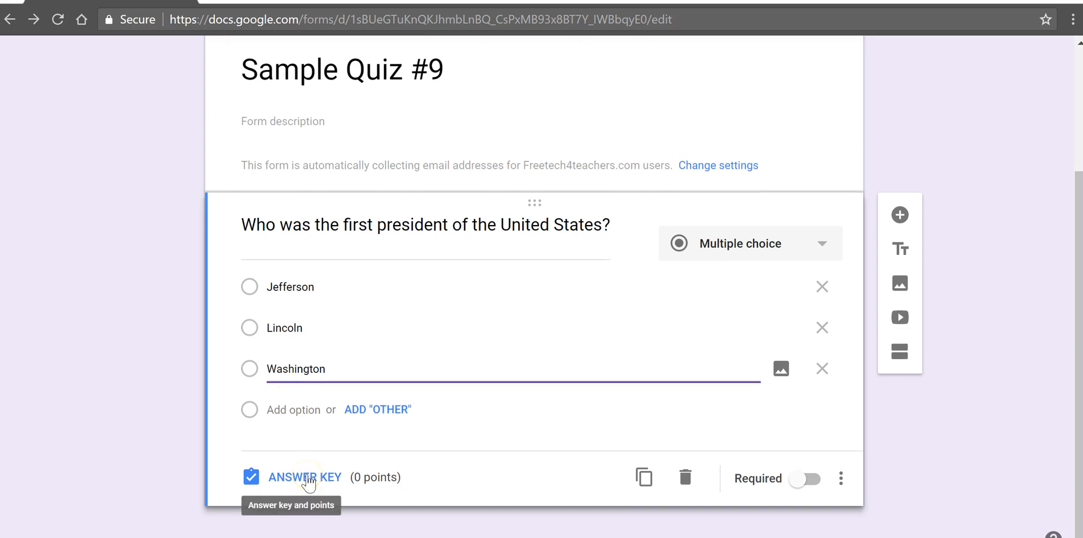
In the answer key, mark Washington correct for 5 points, then add a new question
left_click(304, 477)
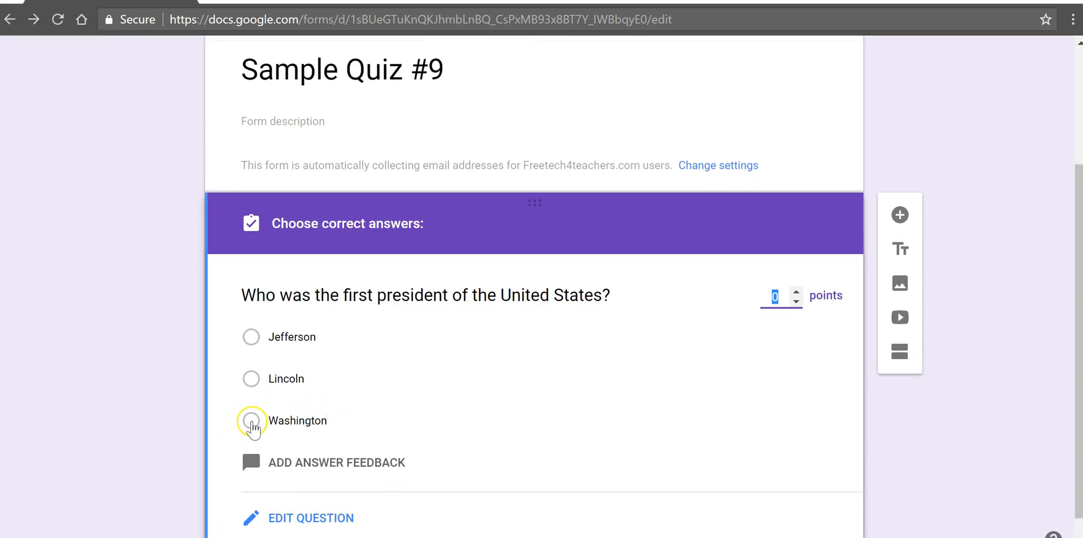
left_click(250, 421)
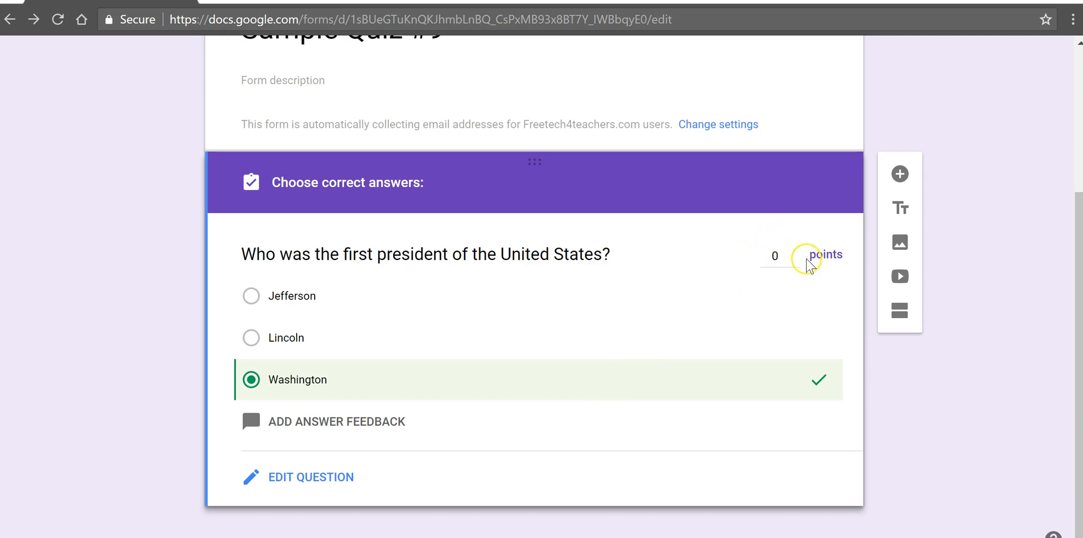
left_click(794, 249)
type("5")
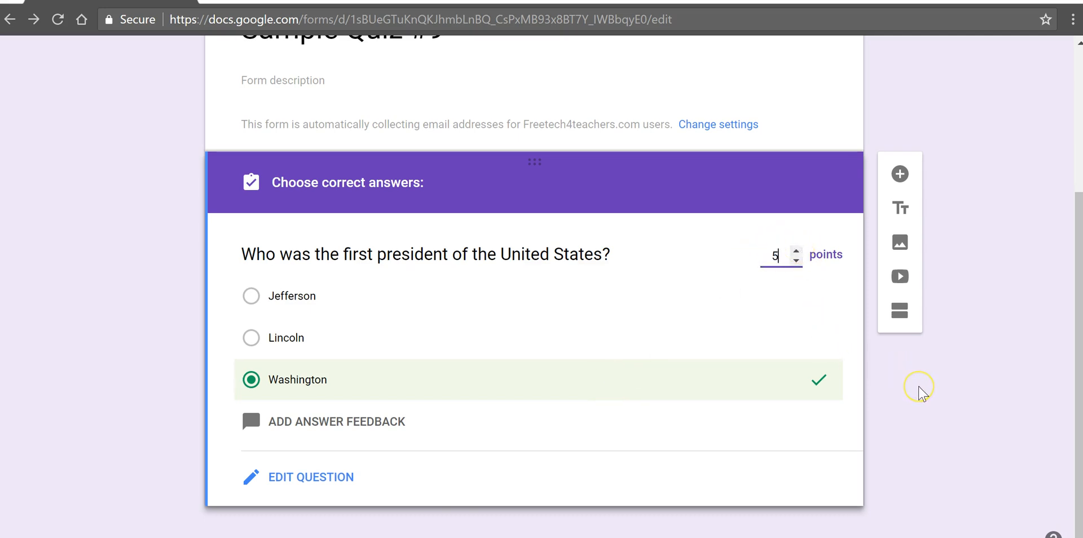
mouse_move(896, 402)
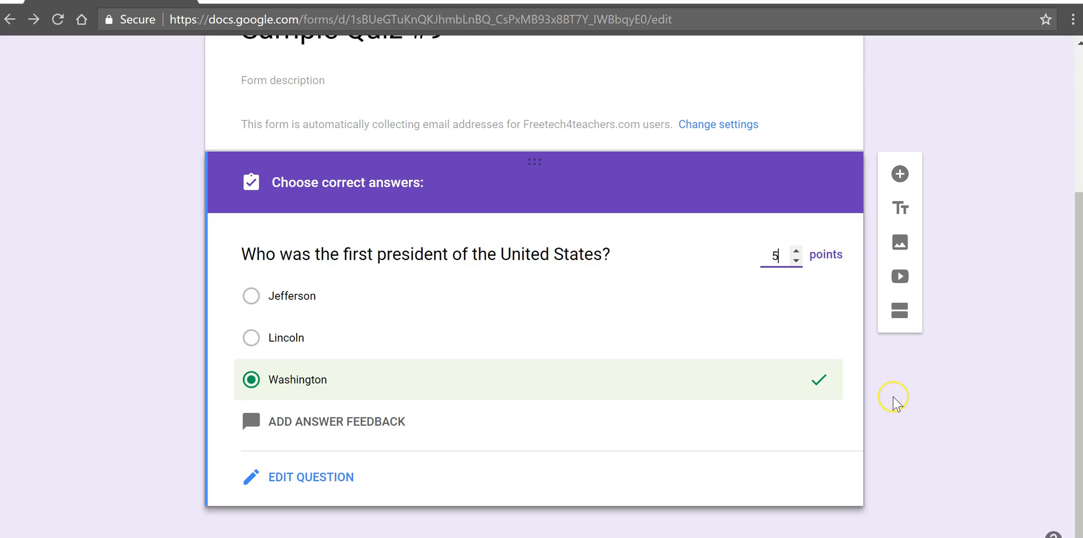
mouse_move(899, 175)
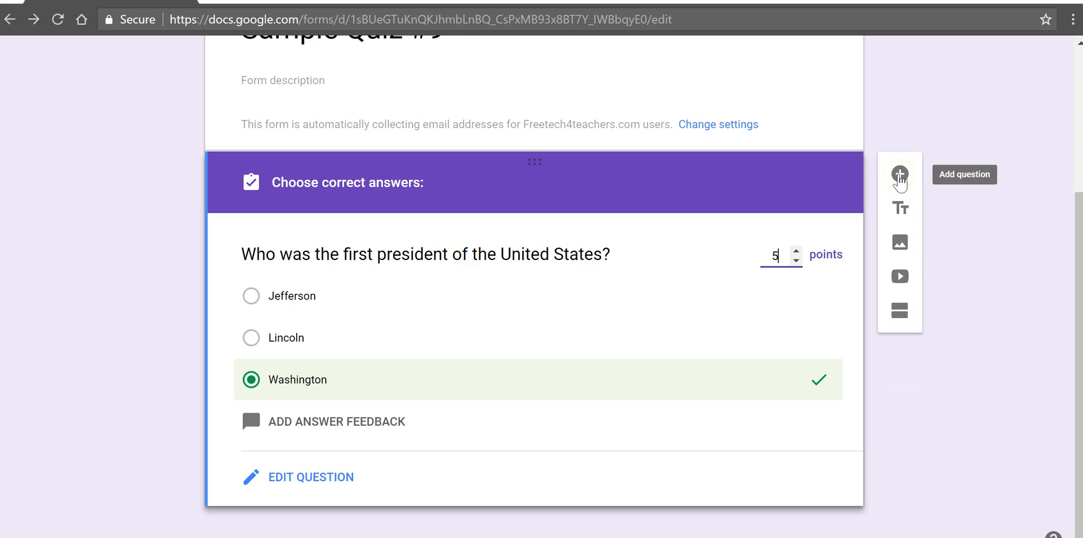
left_click(899, 175)
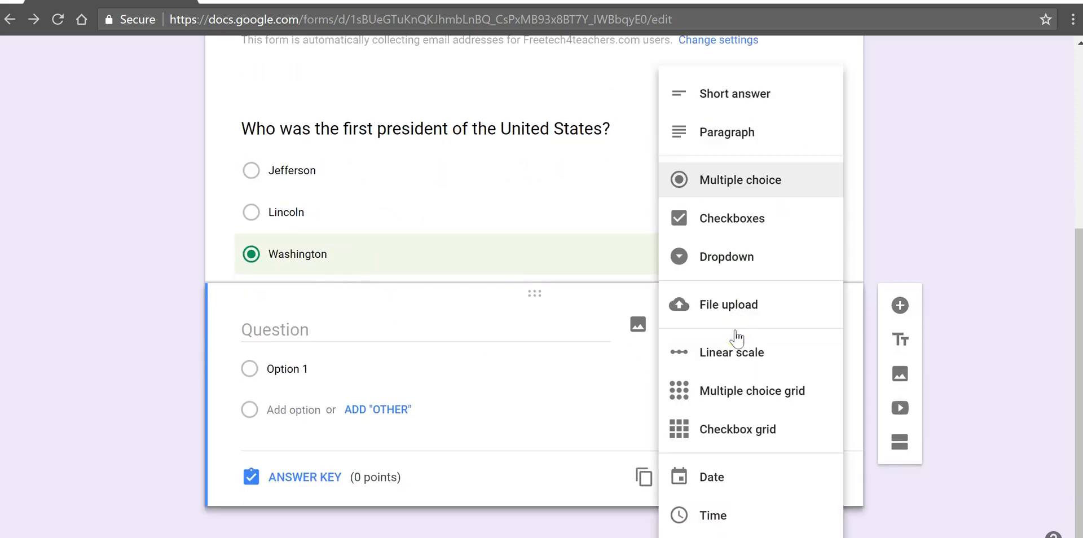
mouse_move(735, 93)
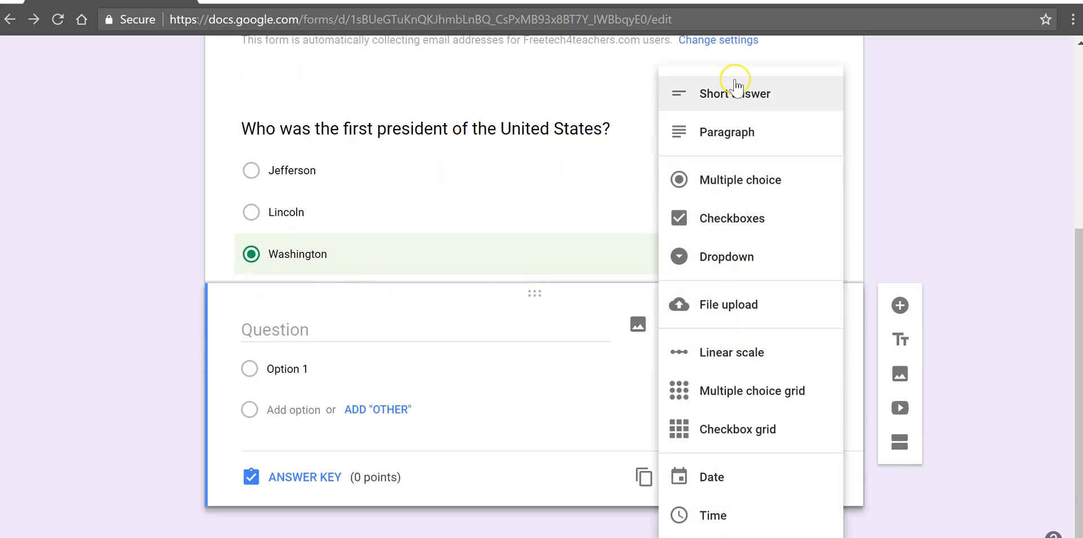
Make question two Short answer, titled 'What is the tallest mountain in the world?'
left_click(735, 94)
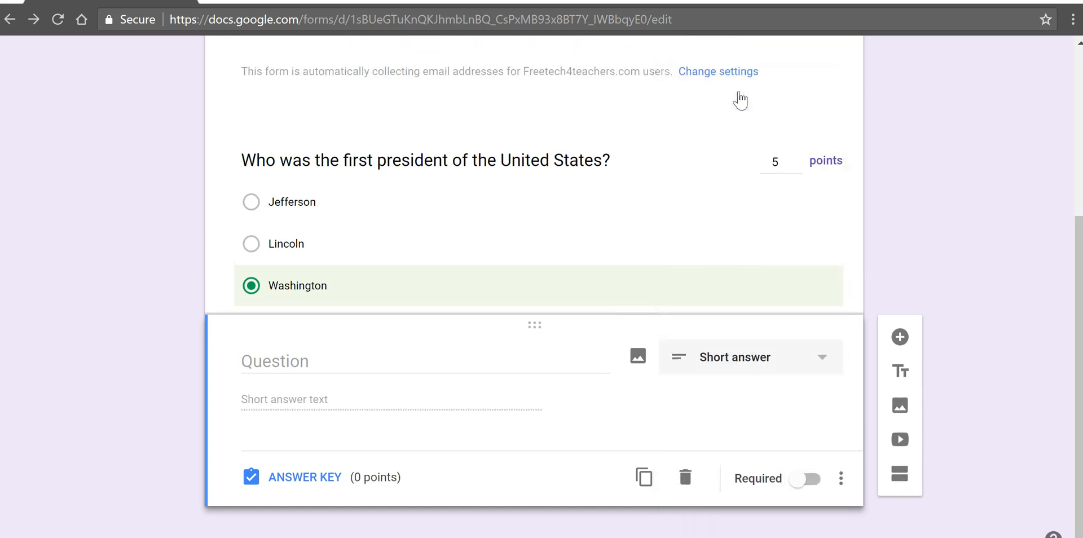
type("W")
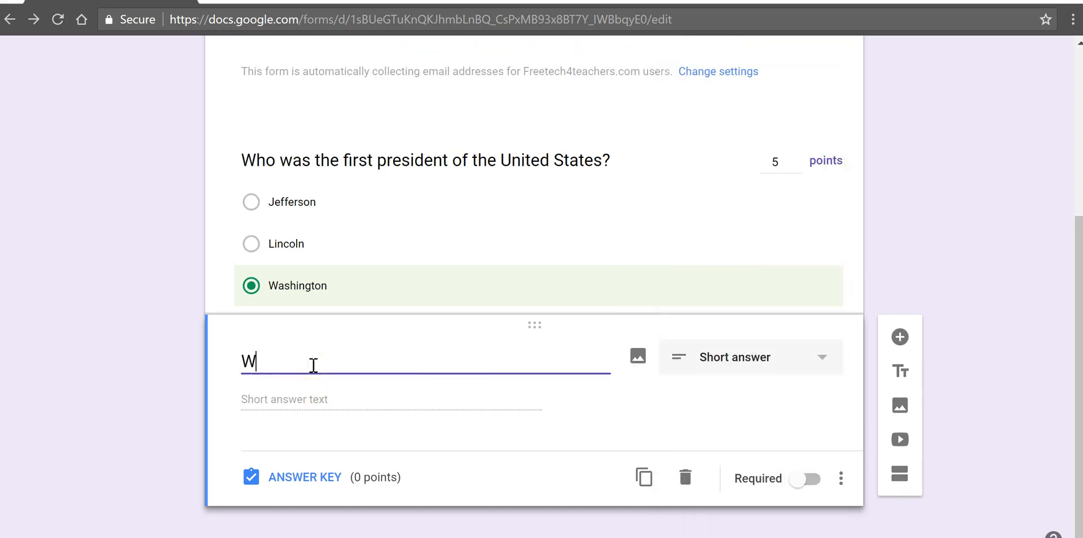
type("hat is the talle")
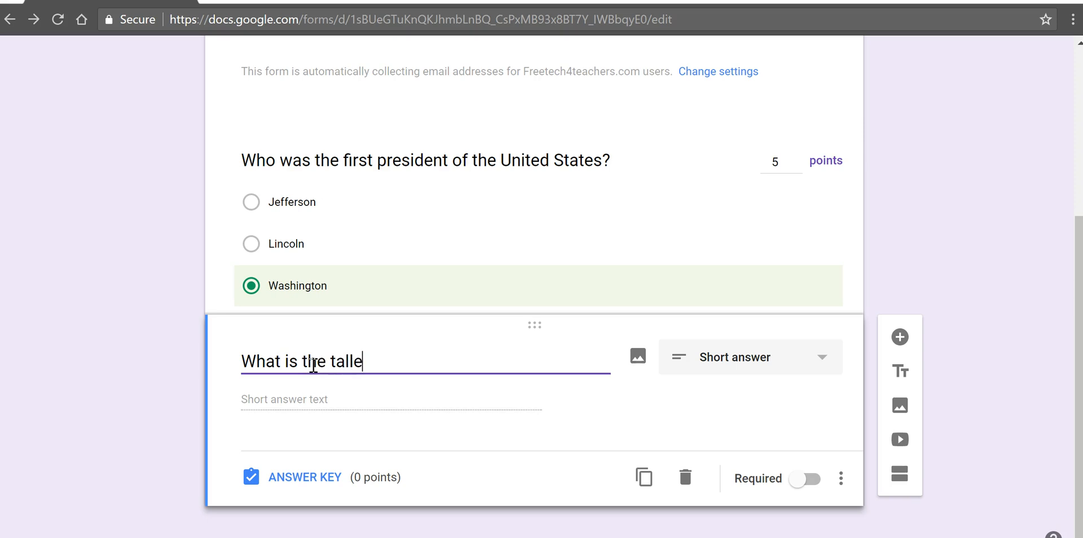
type("st mountain")
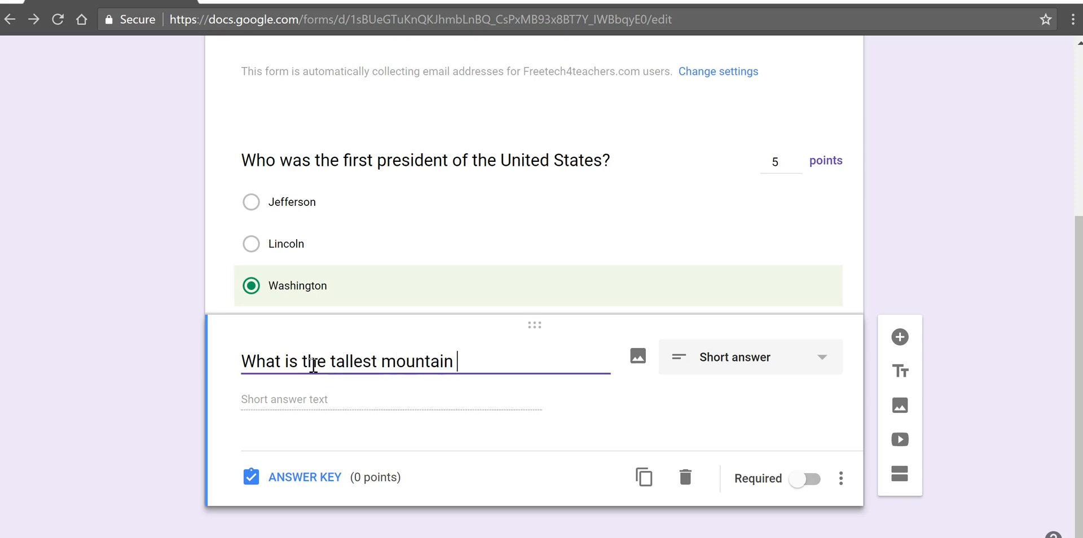
type("in the world")
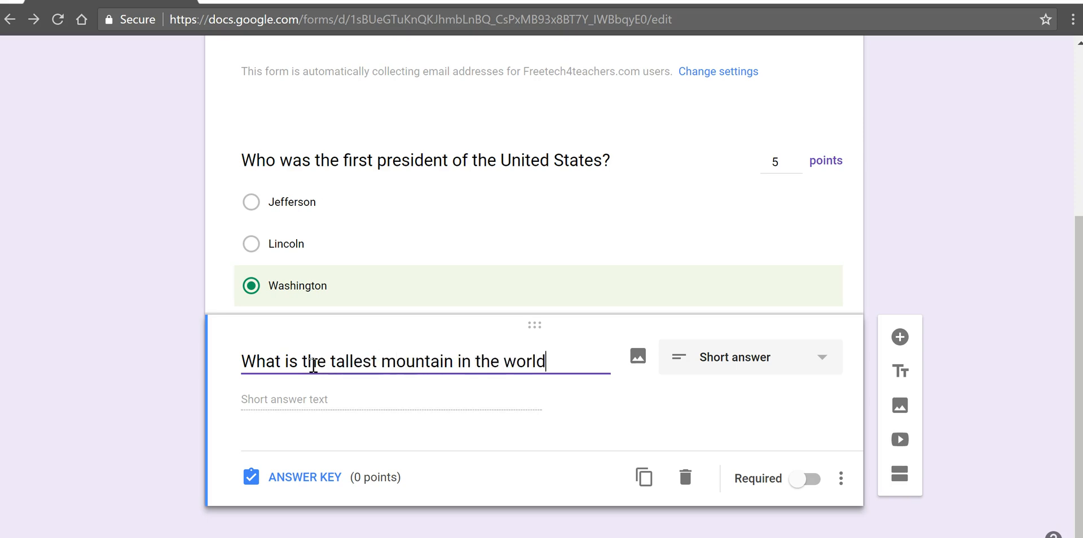
type("?")
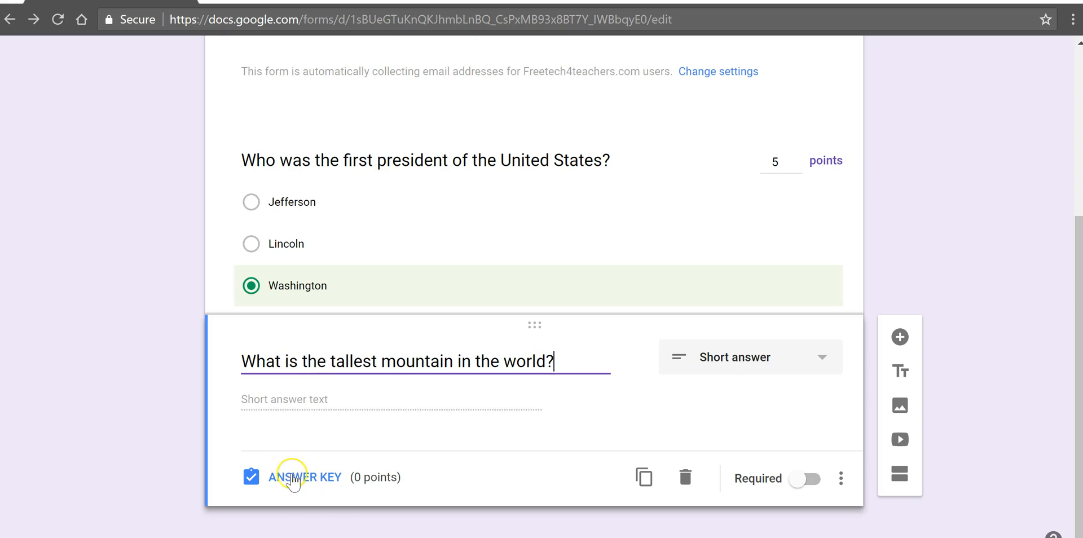
Add Everest, Mount Everest and Mt. Everest as accepted answers in the answer key
left_click(306, 477)
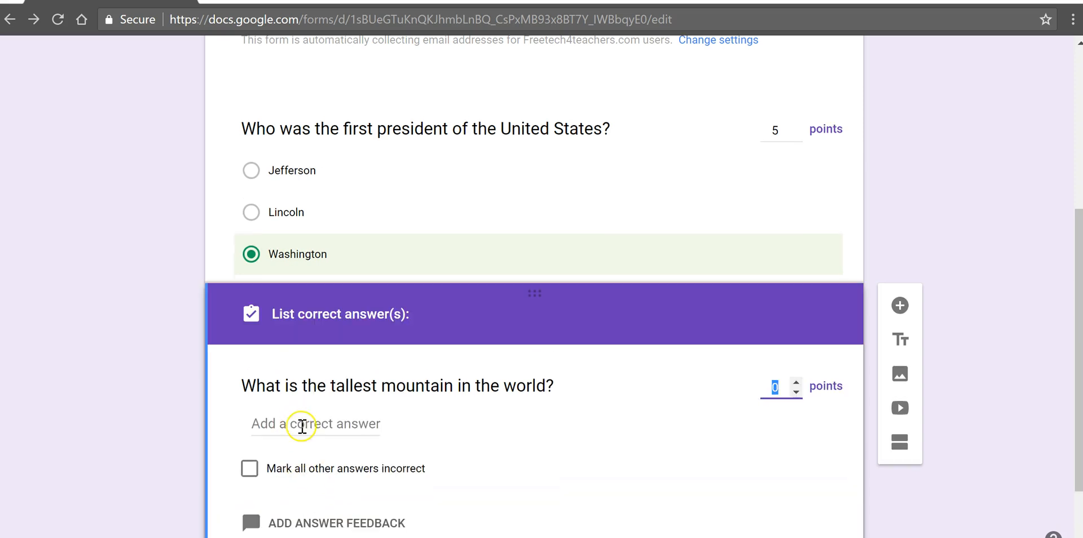
left_click(314, 424)
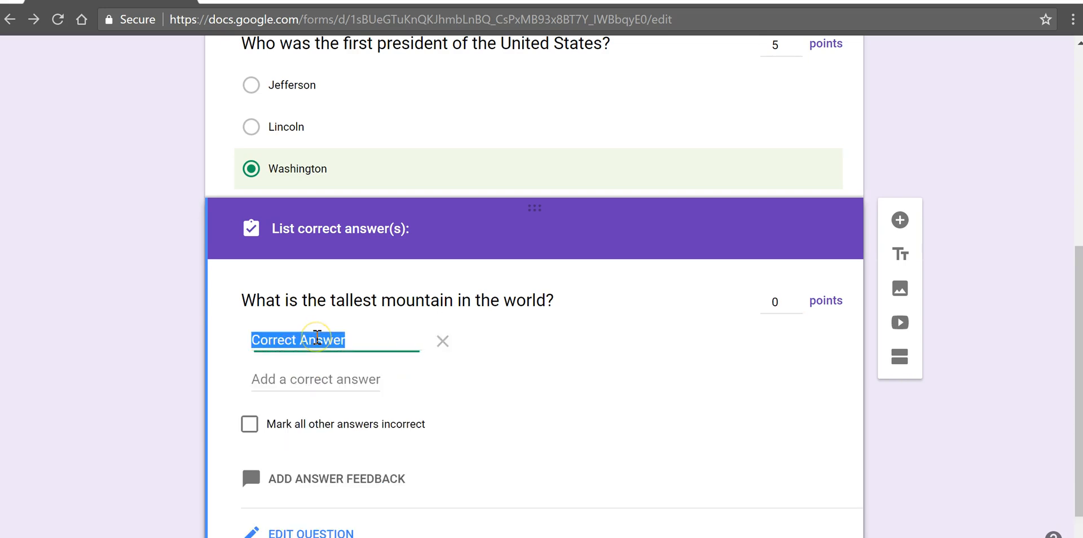
type("Everest")
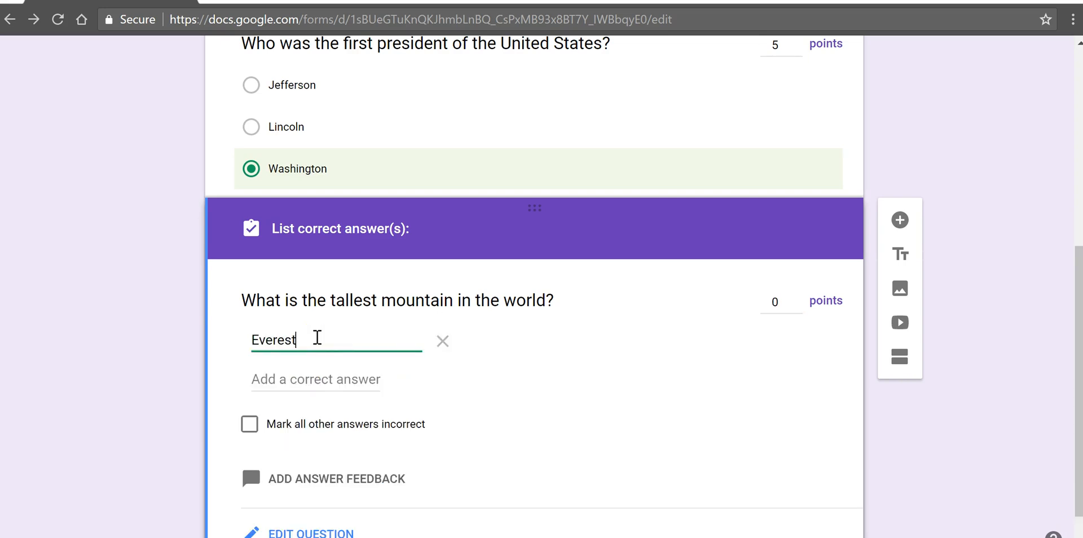
mouse_move(314, 379)
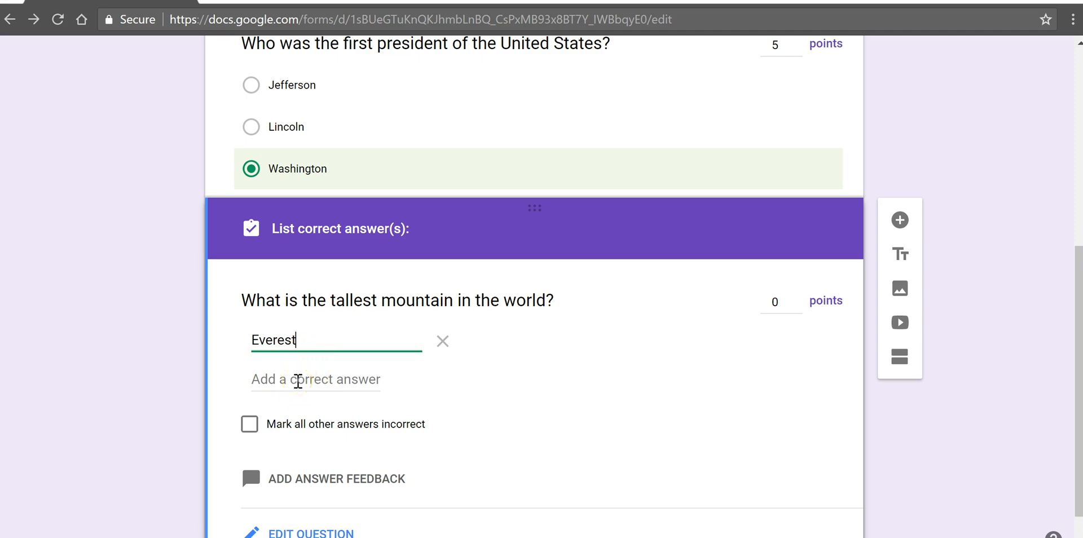
type("Mou")
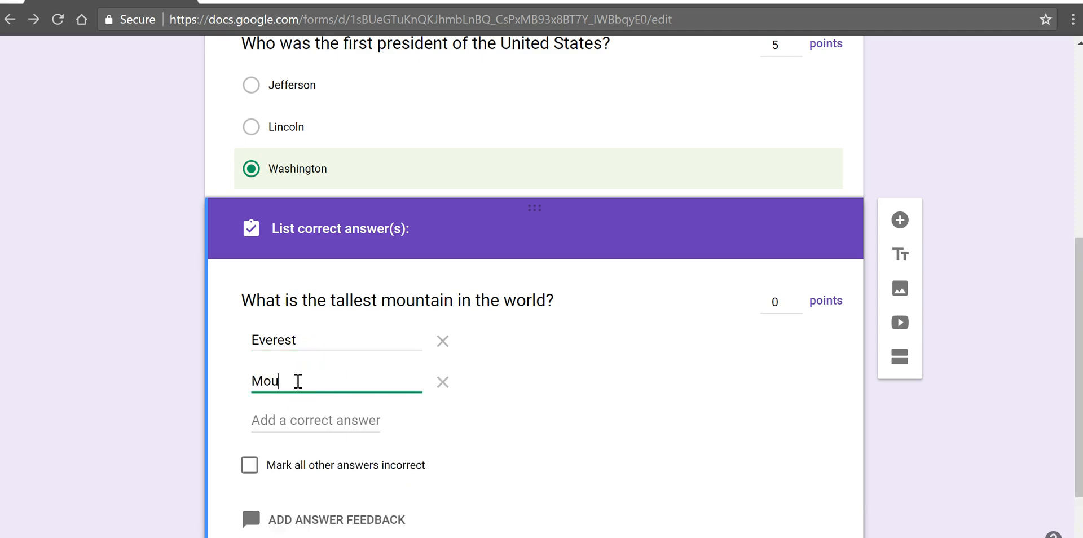
type("nt Everest")
left_click(316, 420)
type("M")
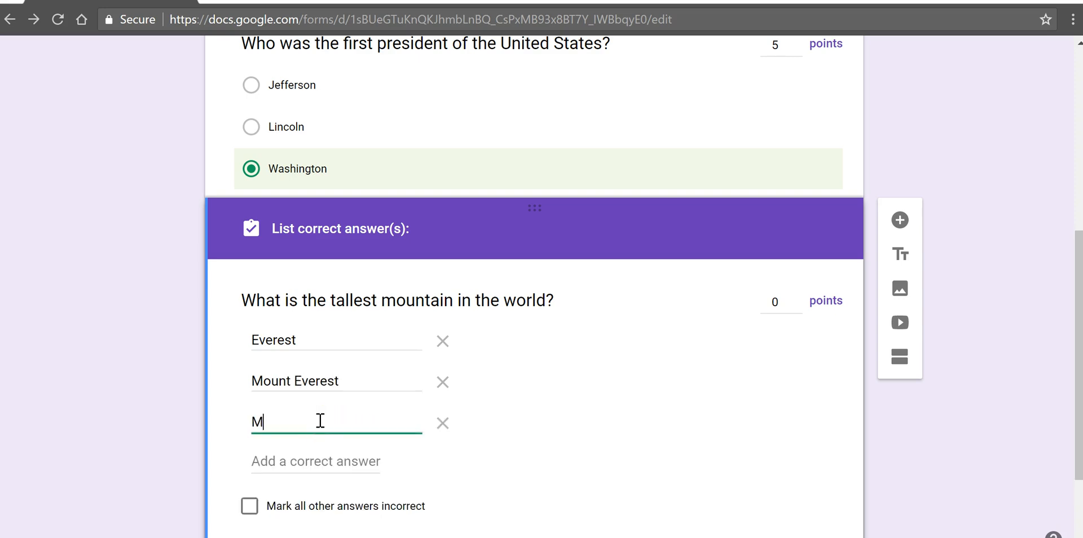
type("t")
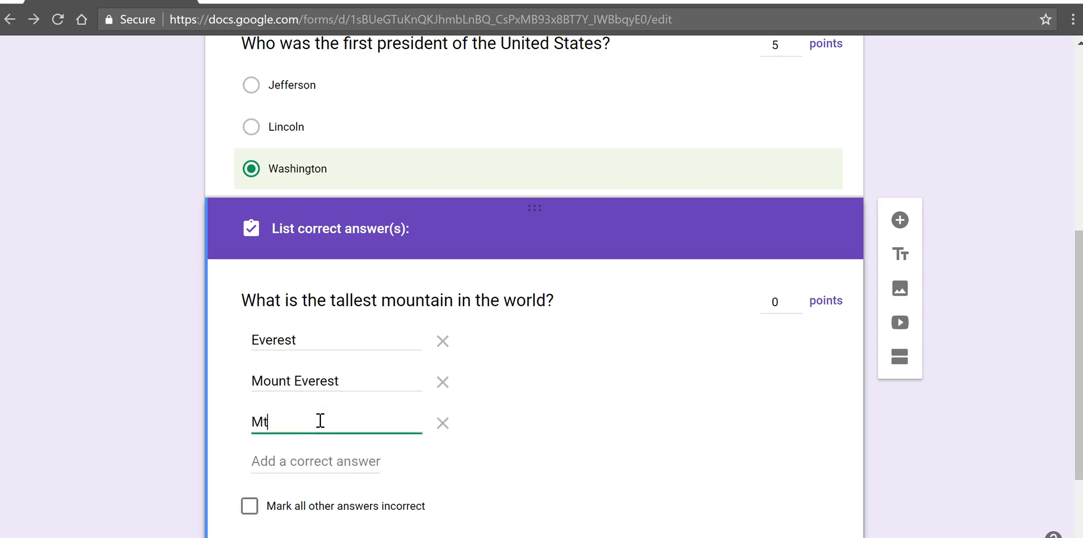
type(". Everest")
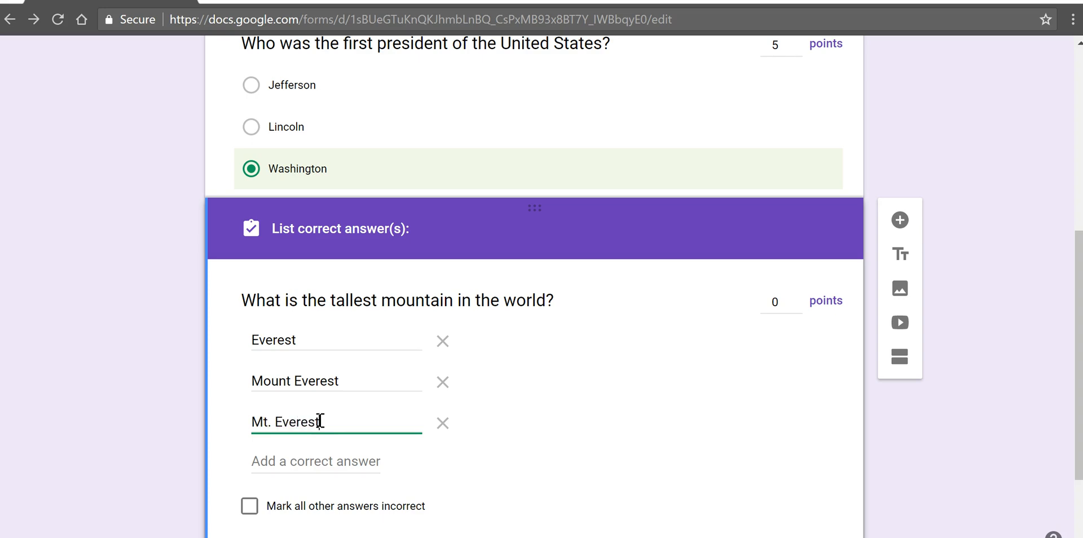
mouse_move(538, 397)
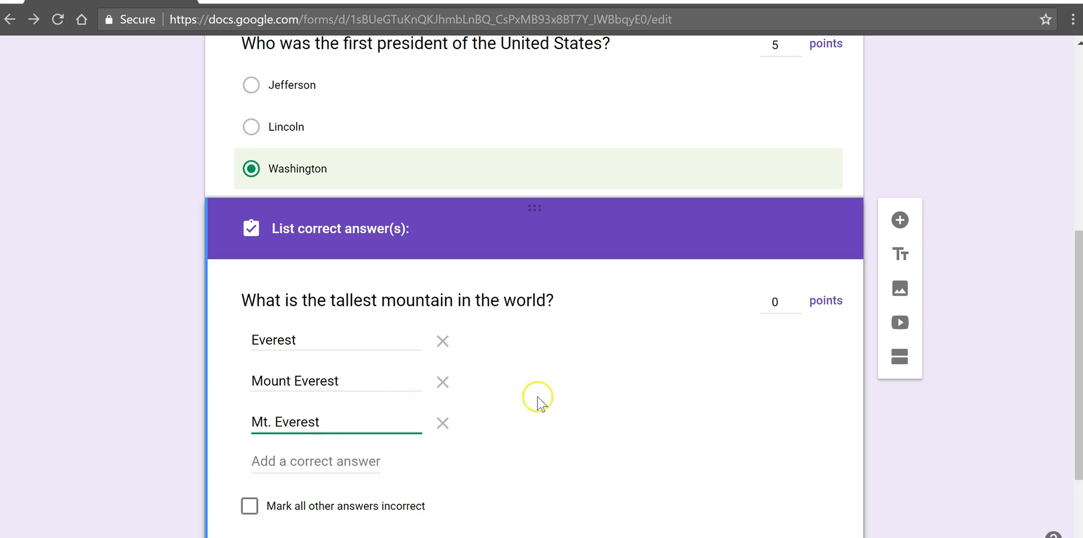
Tick 'Mark all other answers incorrect' and set the mountain question to 5 points
scroll("down", 3)
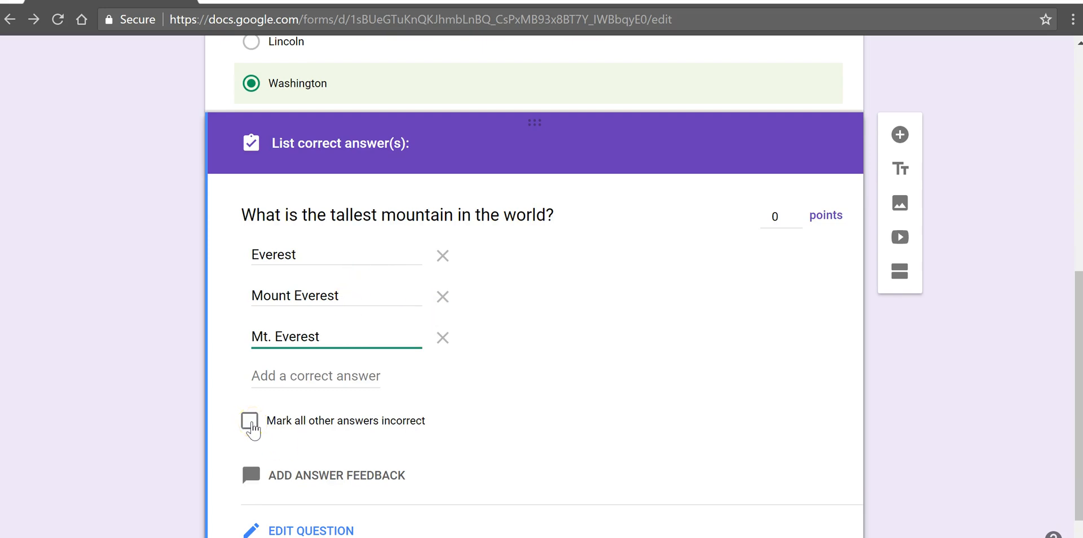
left_click(249, 420)
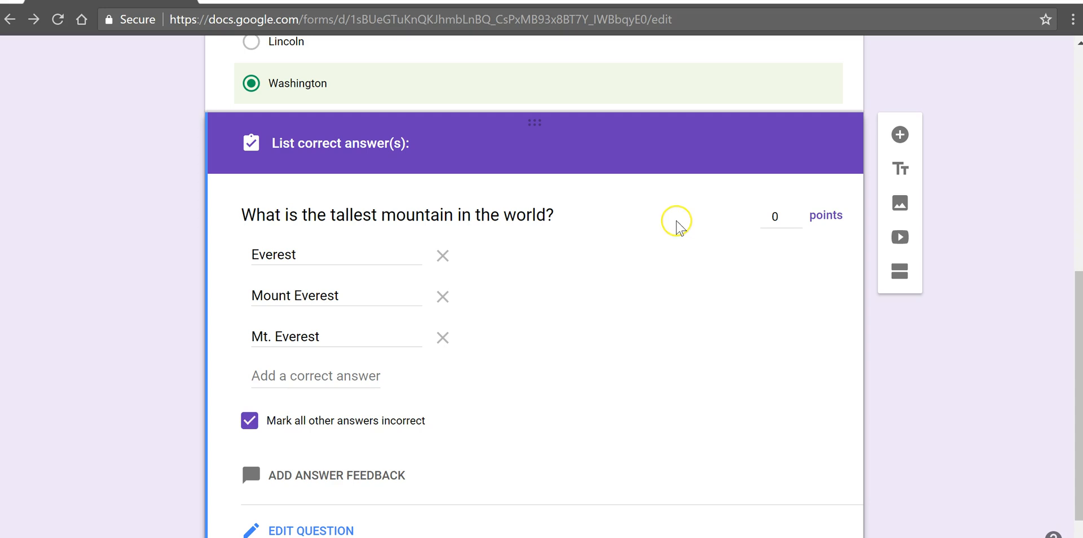
left_click(796, 211)
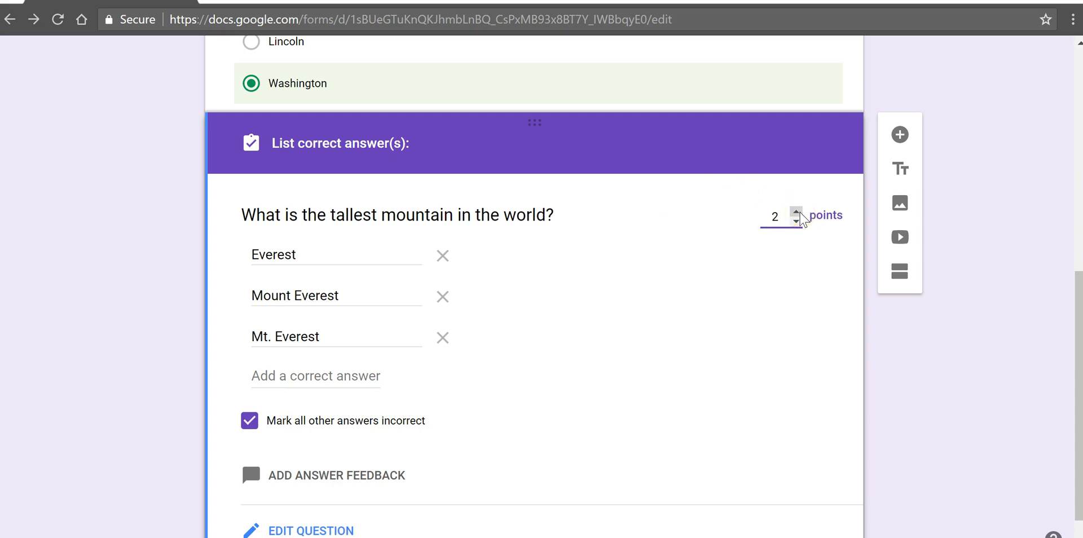
left_click(796, 211)
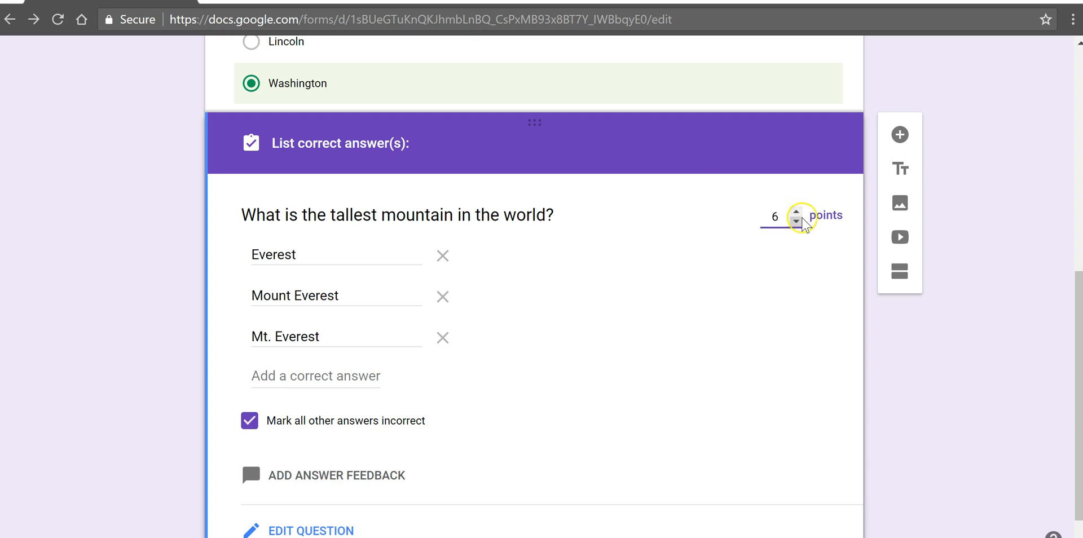
left_click(796, 219)
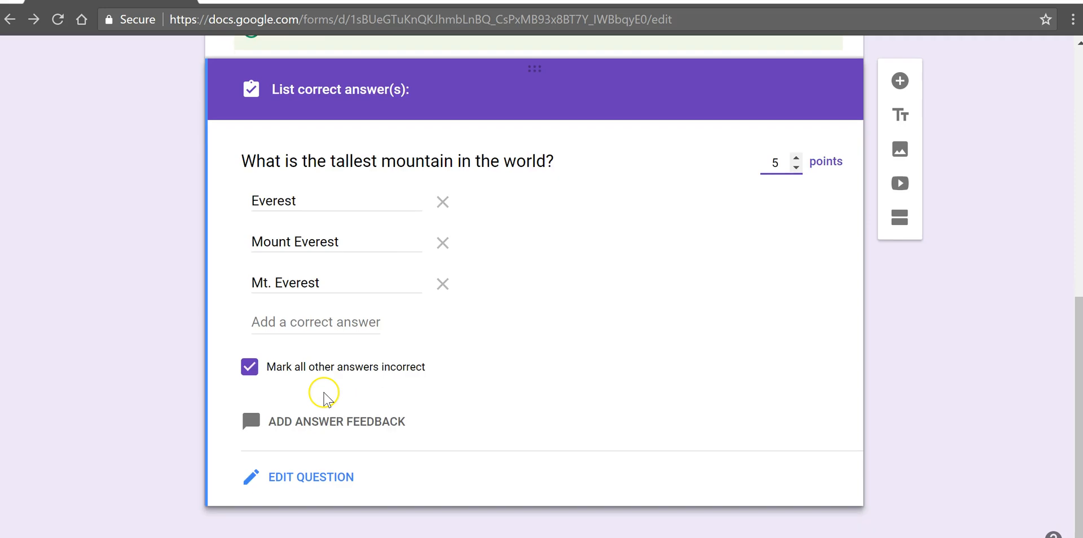
left_click(775, 161)
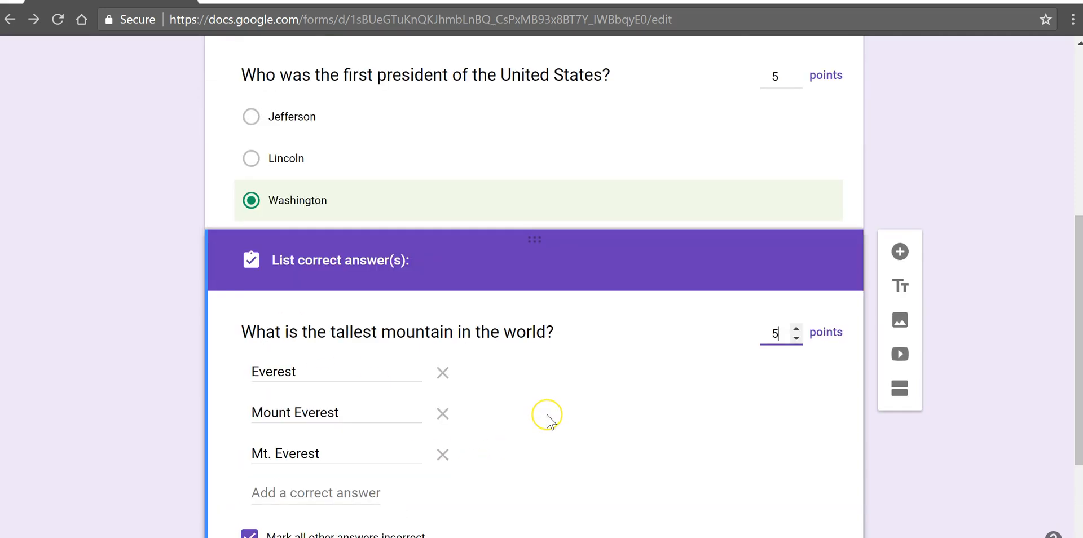
mouse_move(547, 422)
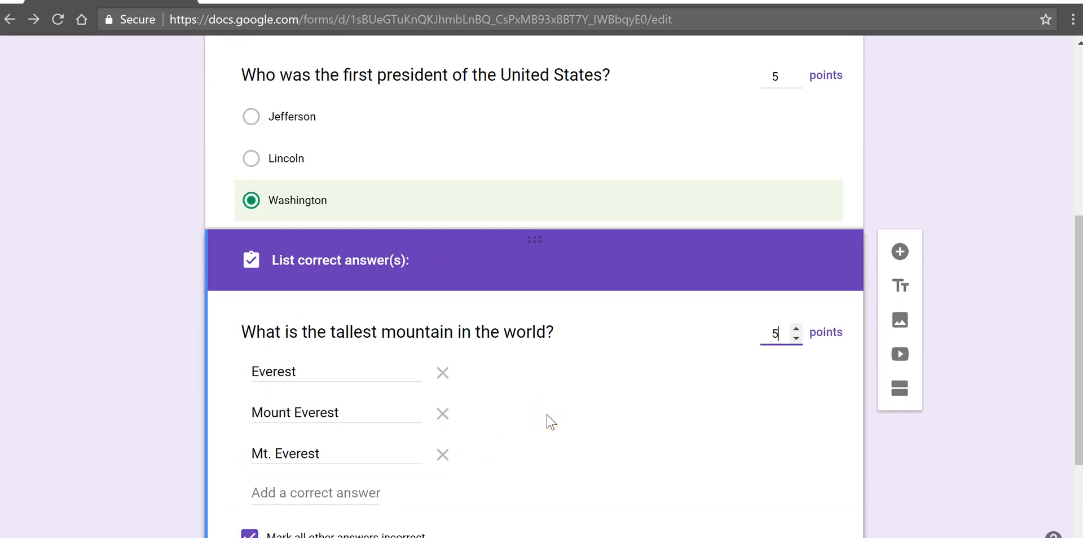
scroll("up", 3)
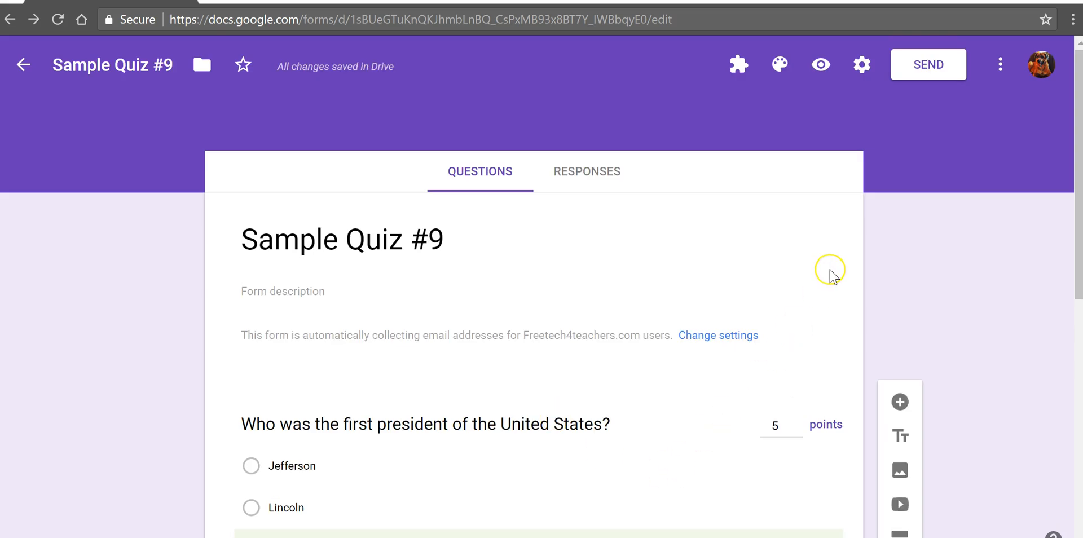
mouse_move(929, 63)
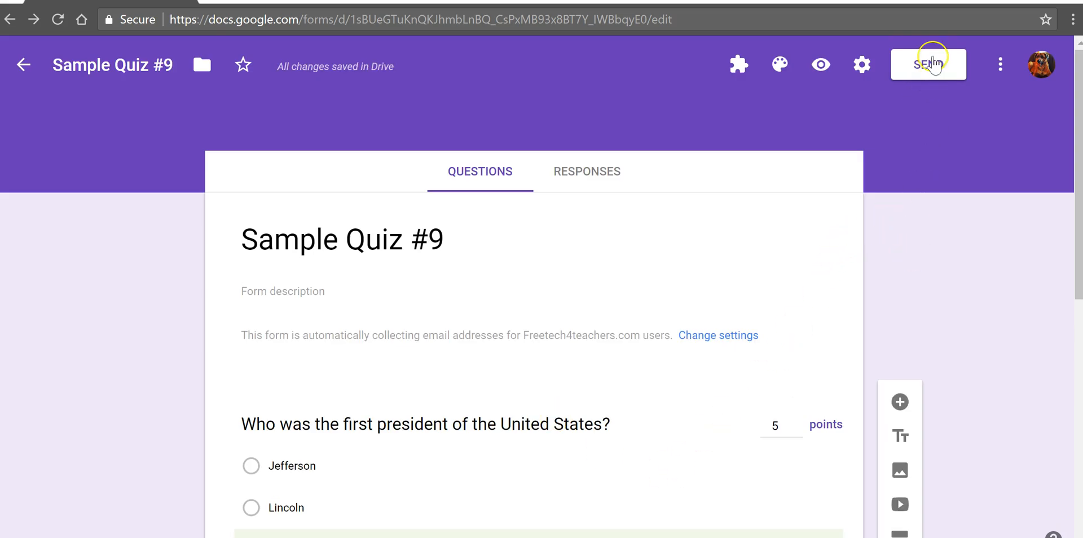
left_click(927, 64)
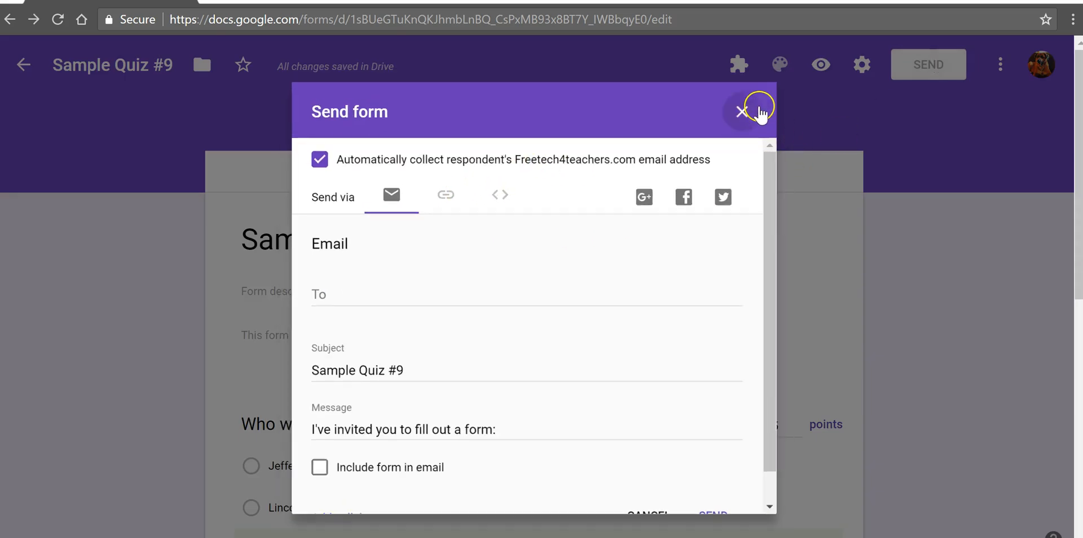
left_click(740, 111)
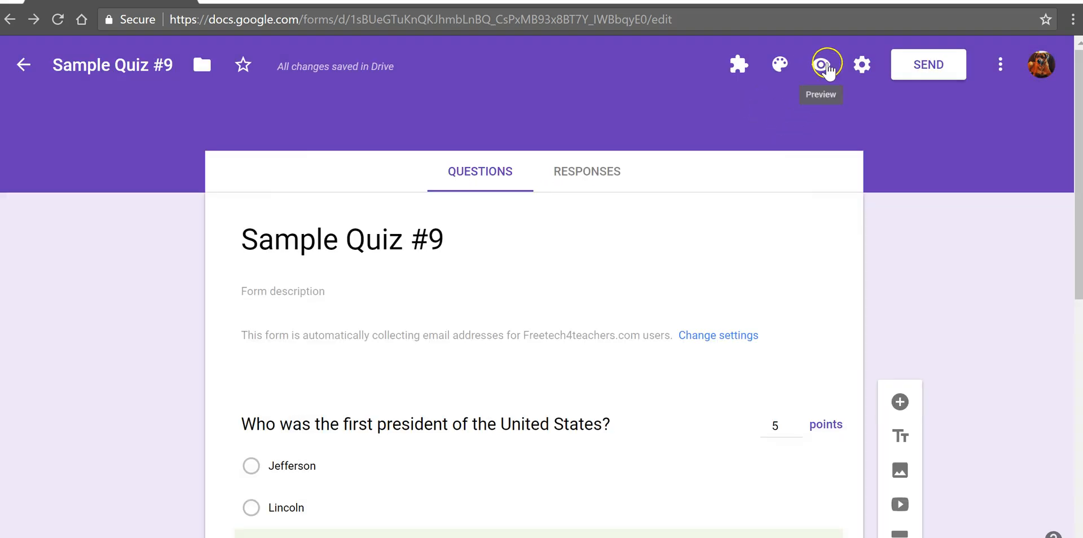
In the preview, answer Washington and Everest and submit the test response
left_click(826, 64)
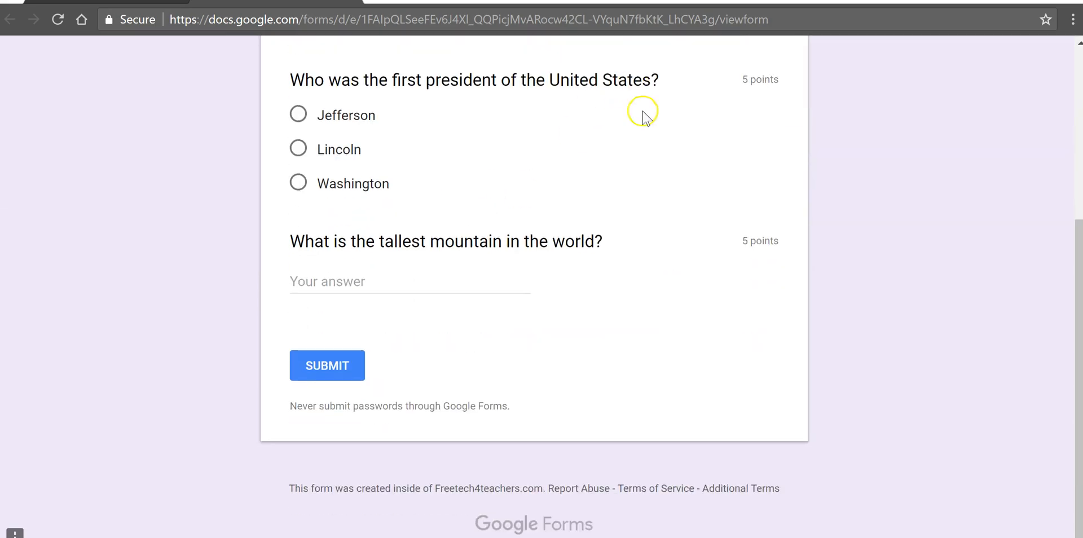
mouse_move(339, 89)
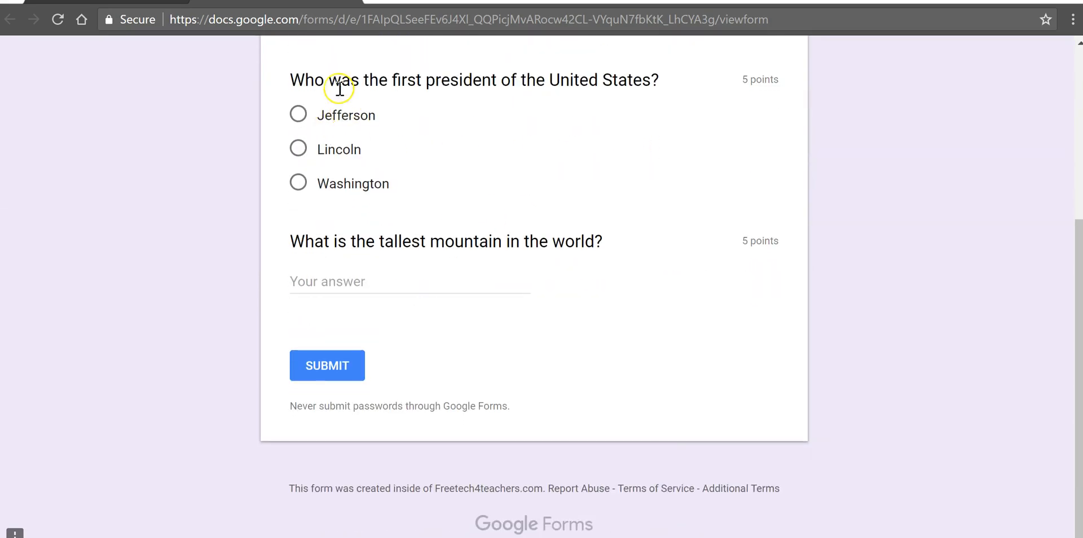
mouse_move(447, 153)
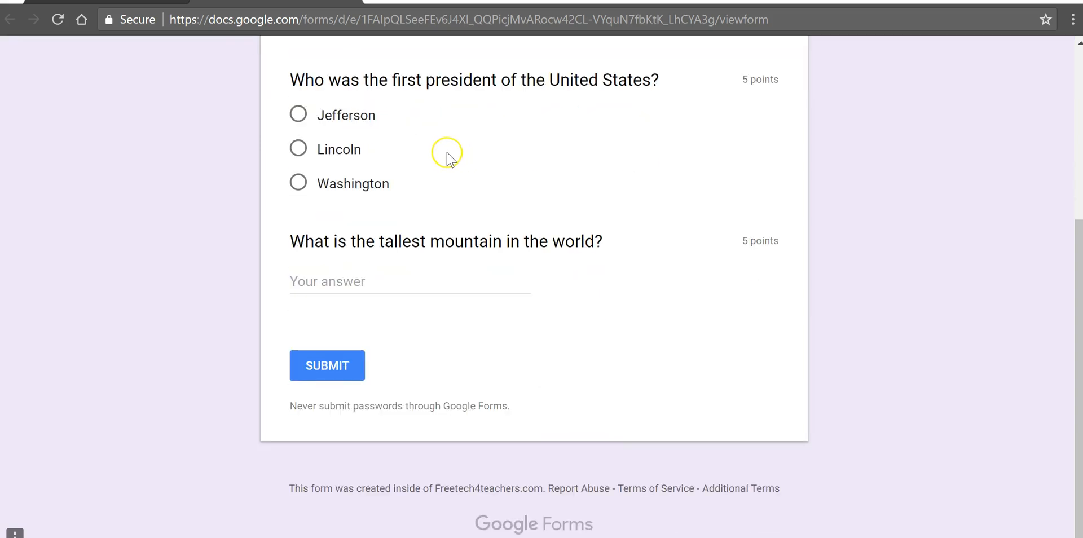
left_click(298, 183)
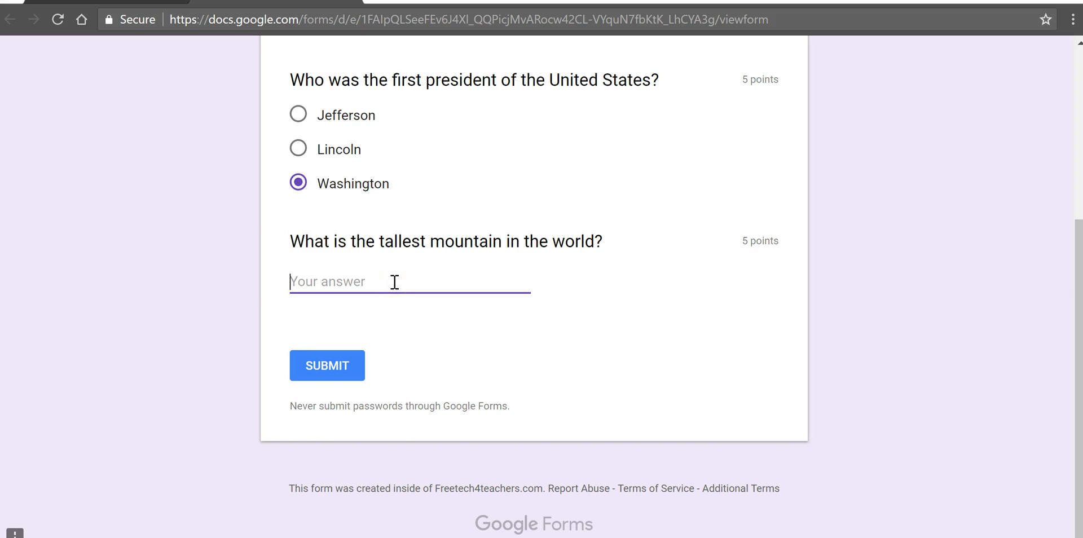
type("Everest")
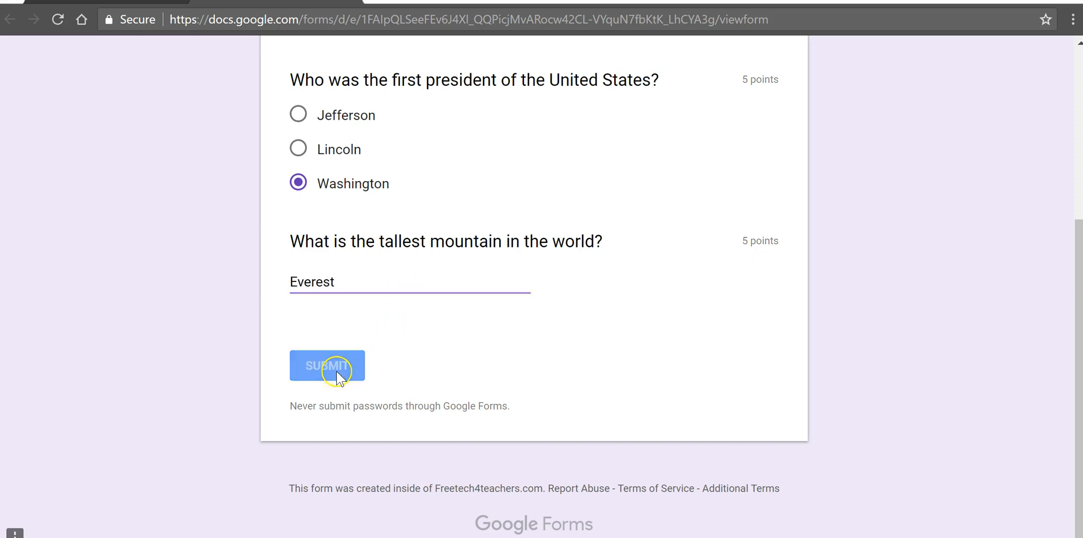
left_click(326, 365)
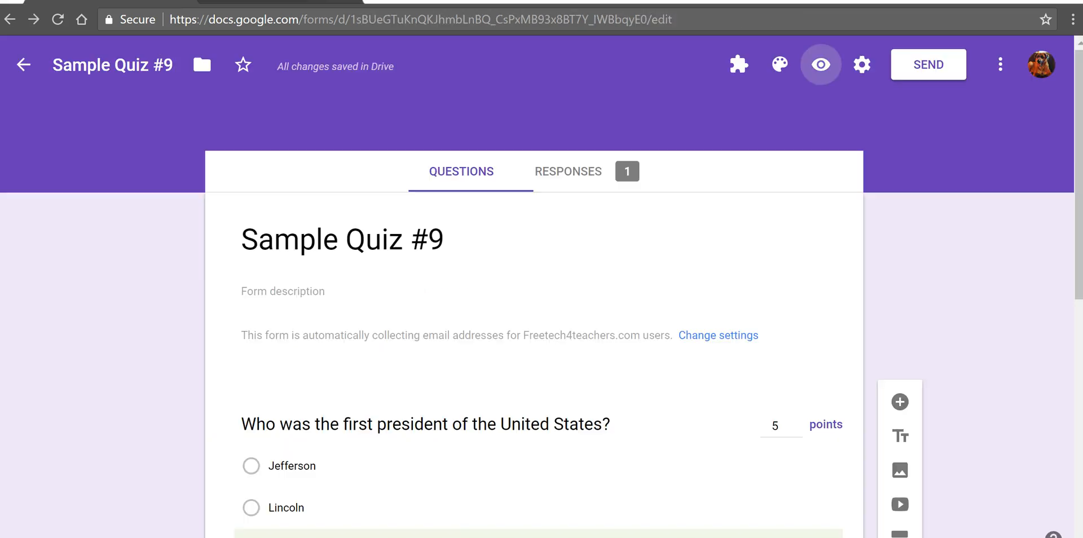
left_click(861, 64)
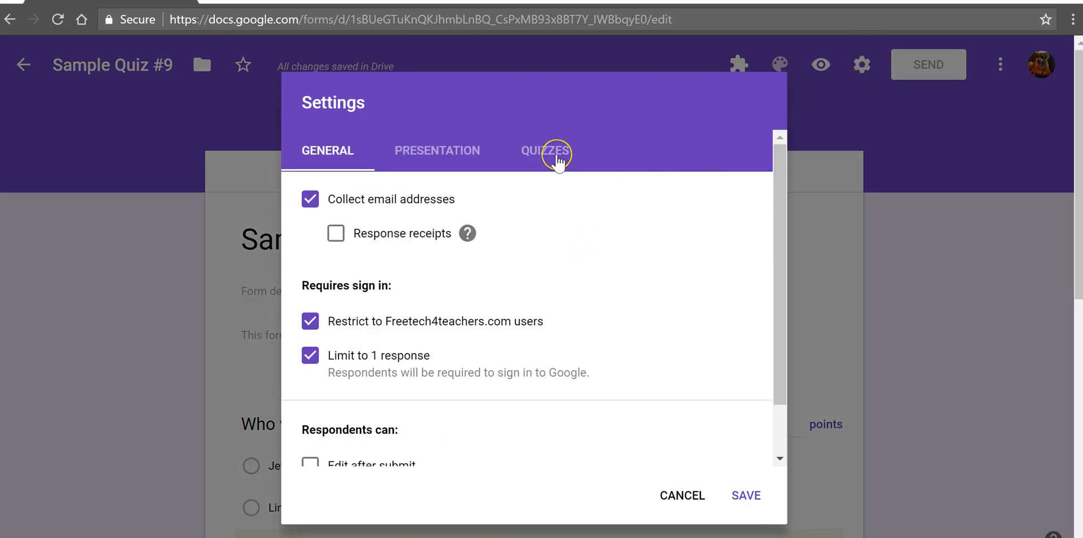
left_click(547, 151)
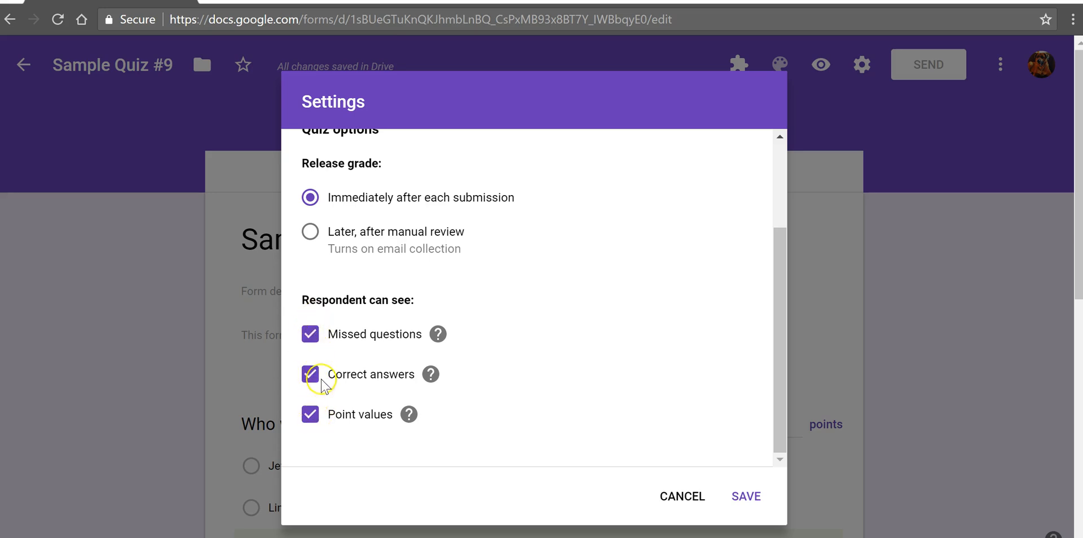
mouse_move(701, 496)
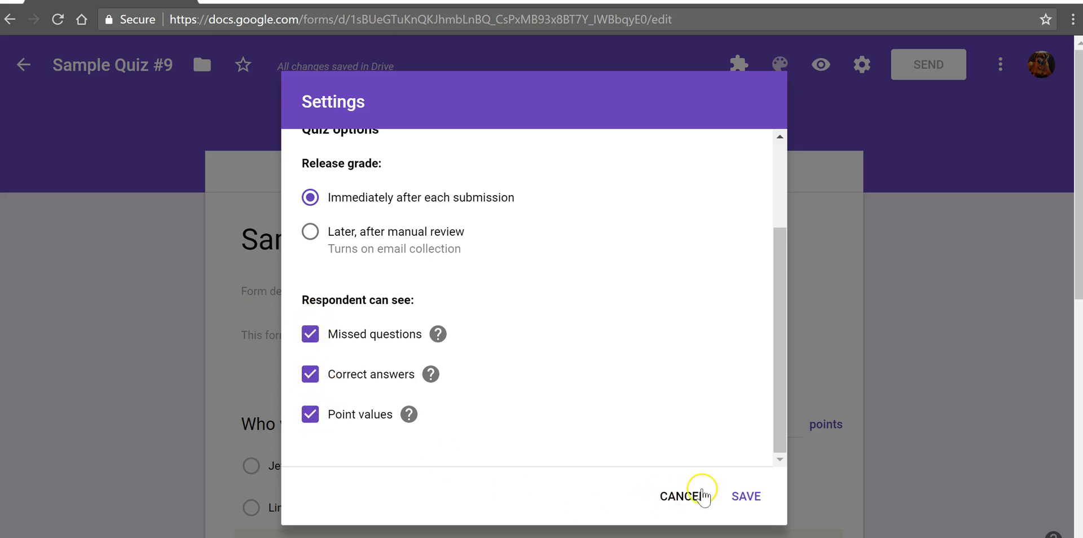
left_click(680, 496)
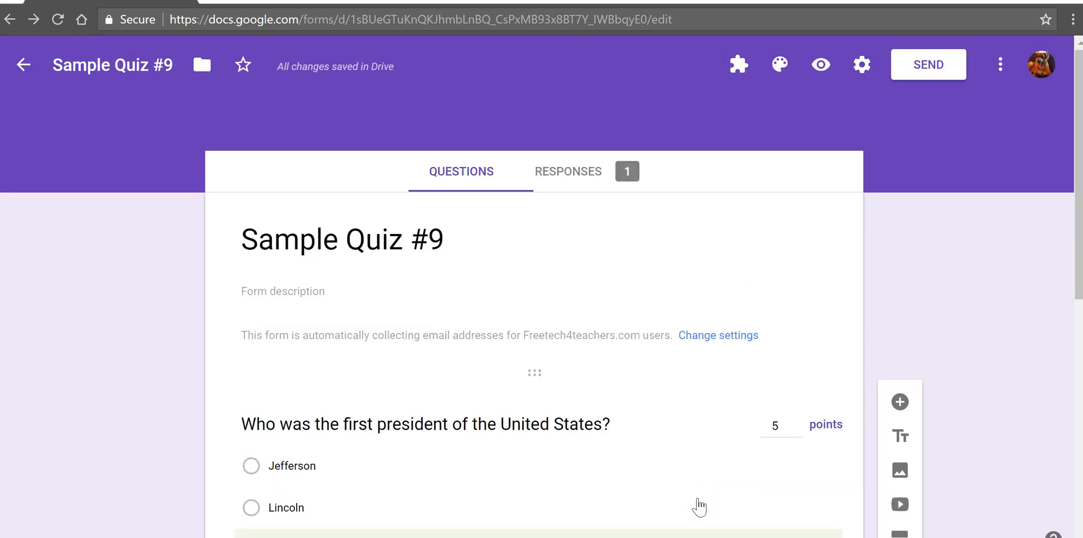